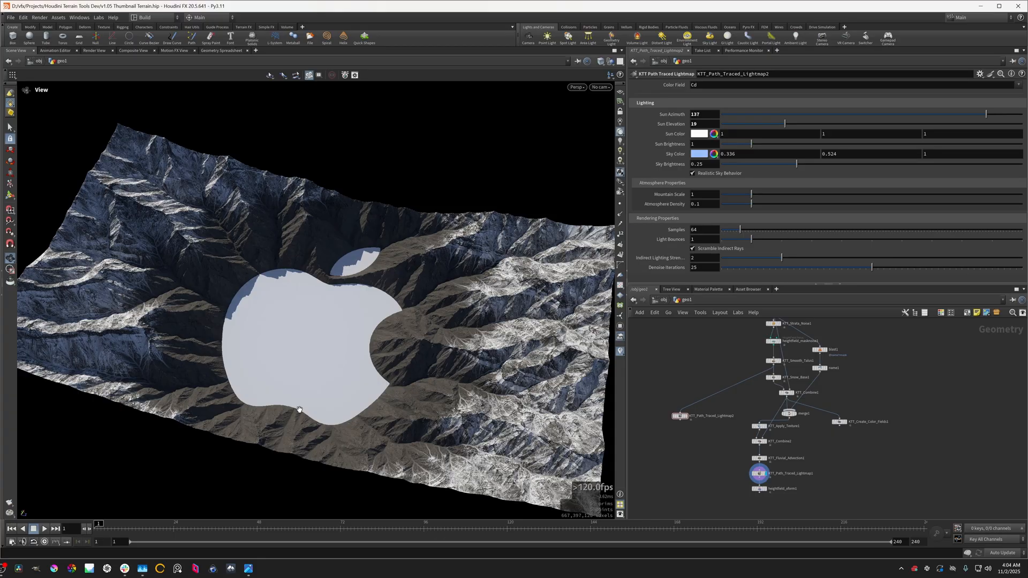
mouse_move(290, 392)
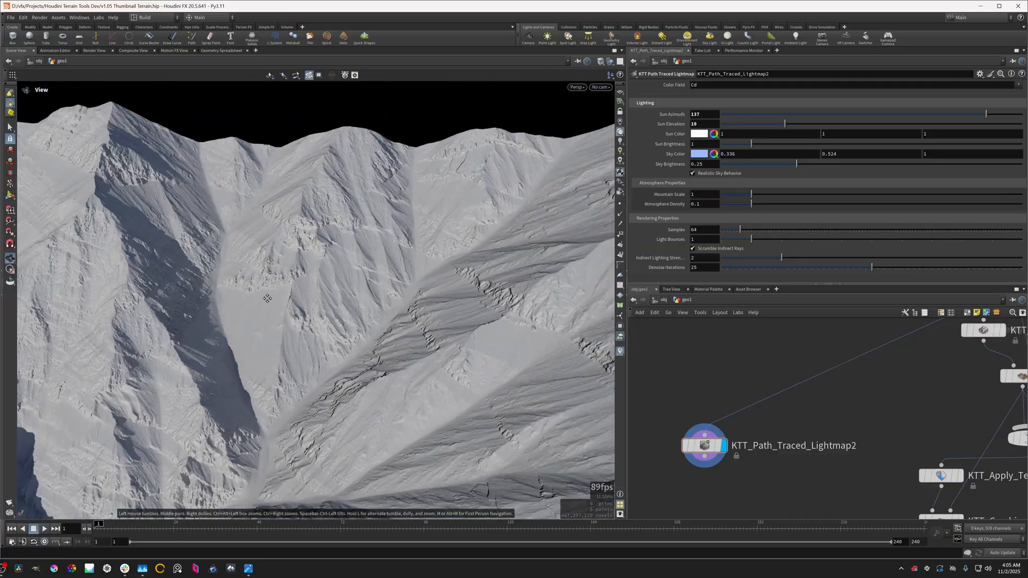
Orbit the terrain to inspect the streaked gullies from the Smooth Fluvial Erosion stage
drag(267, 299, 474, 312)
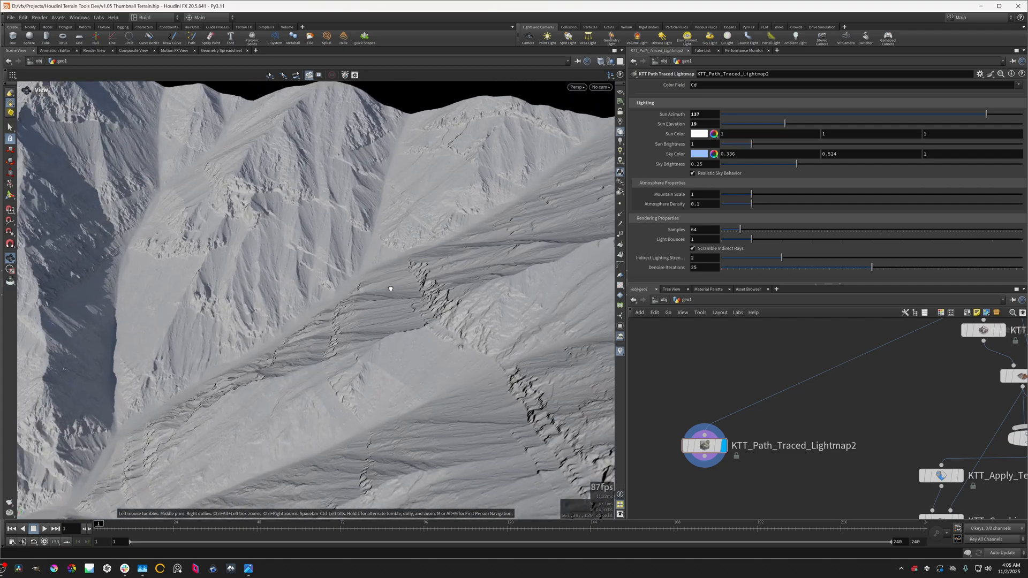
drag(390, 288, 332, 422)
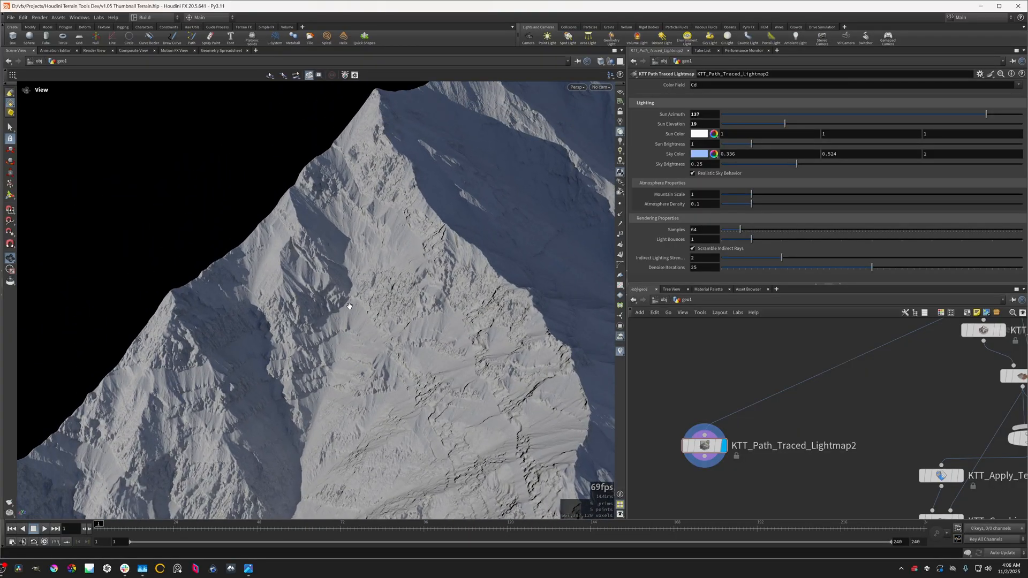
drag(347, 305, 450, 275)
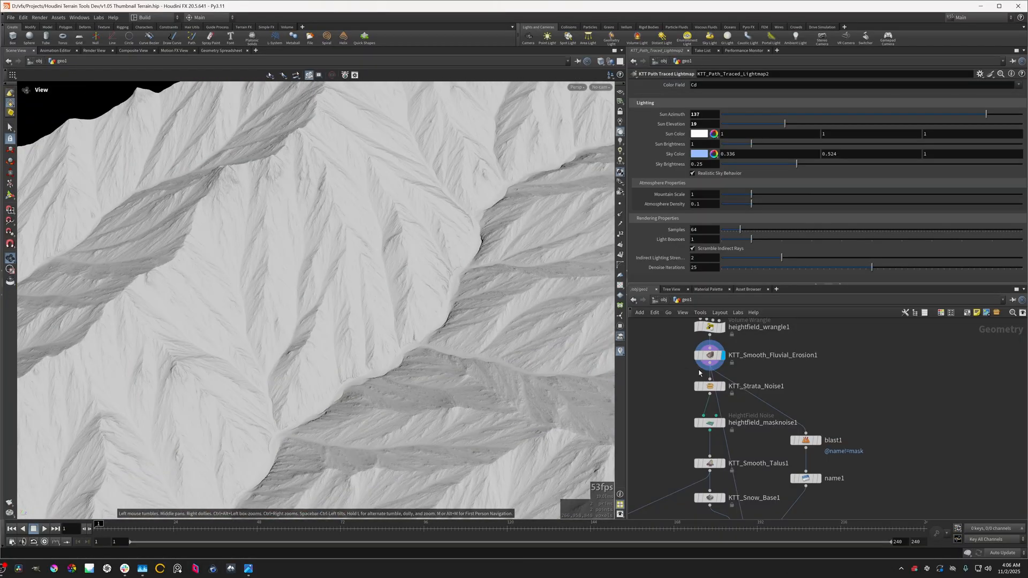
Display the Smooth Talus result, then show heightfield_masknoise1 as a red mask on the terrain
click(709, 463)
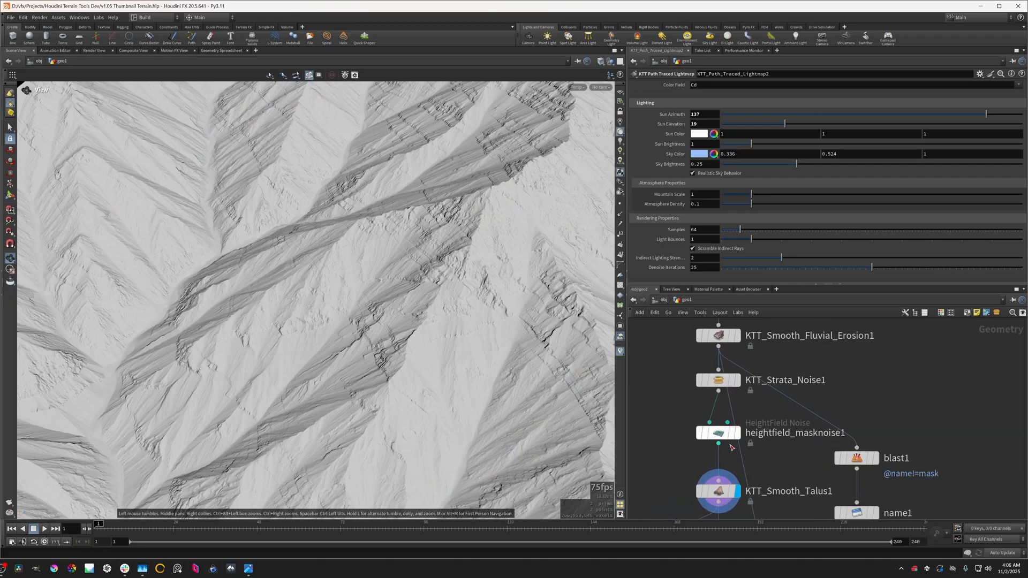
click(717, 492)
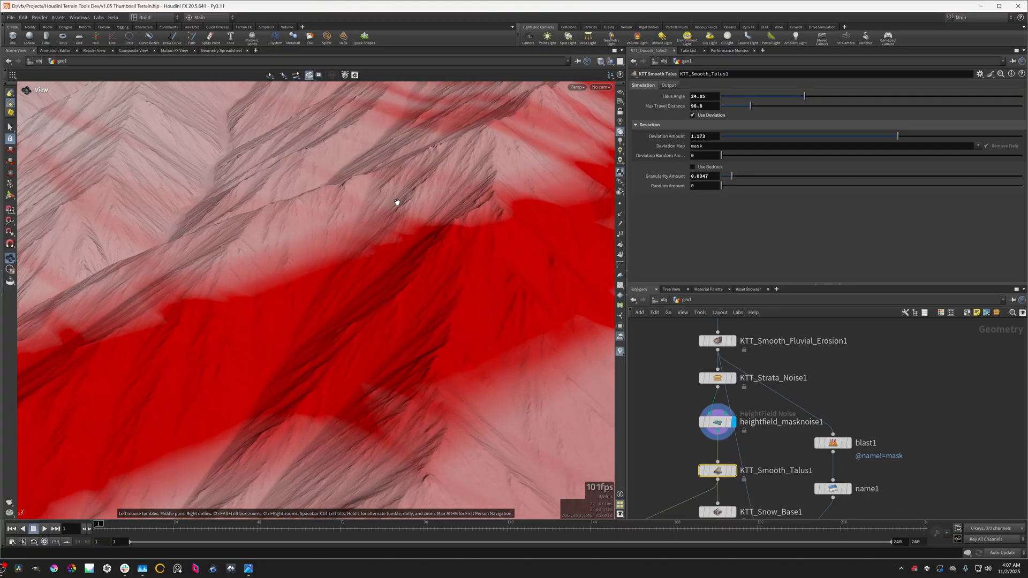
Orbit the red mask, then display KTT_Strata_Noise1 and inspect its banded mask
drag(396, 203, 322, 256)
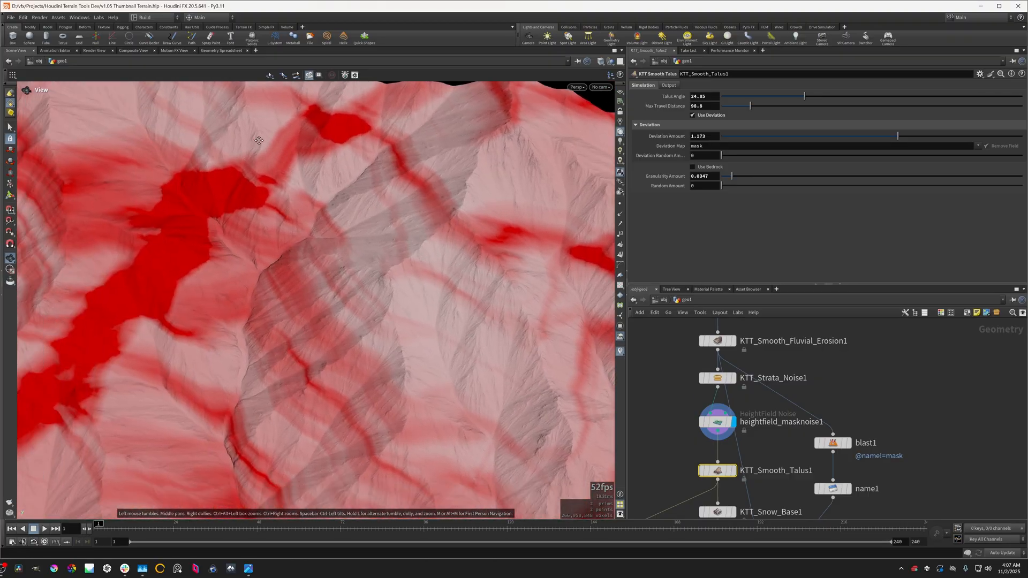
drag(259, 139, 414, 307)
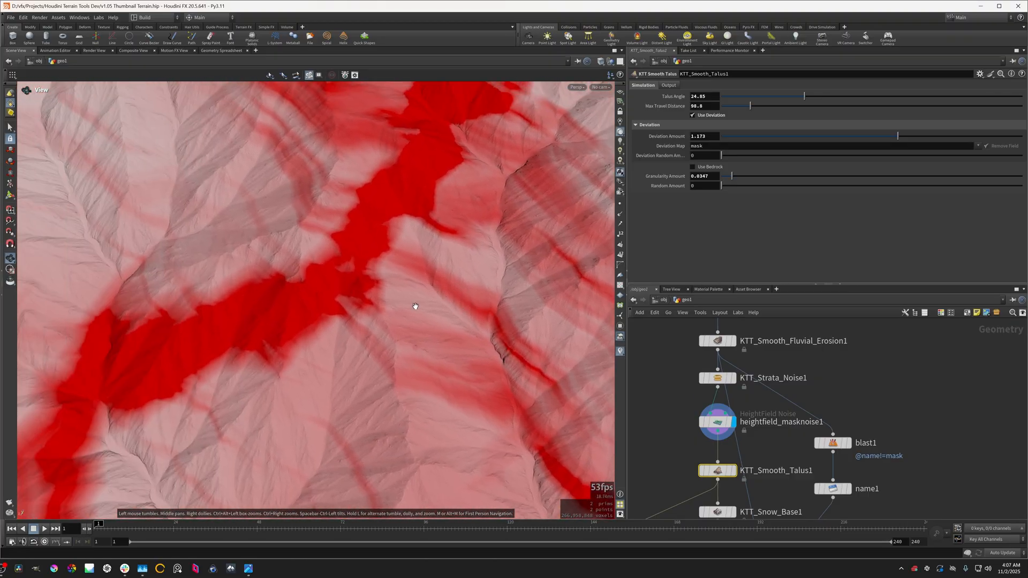
click(718, 378)
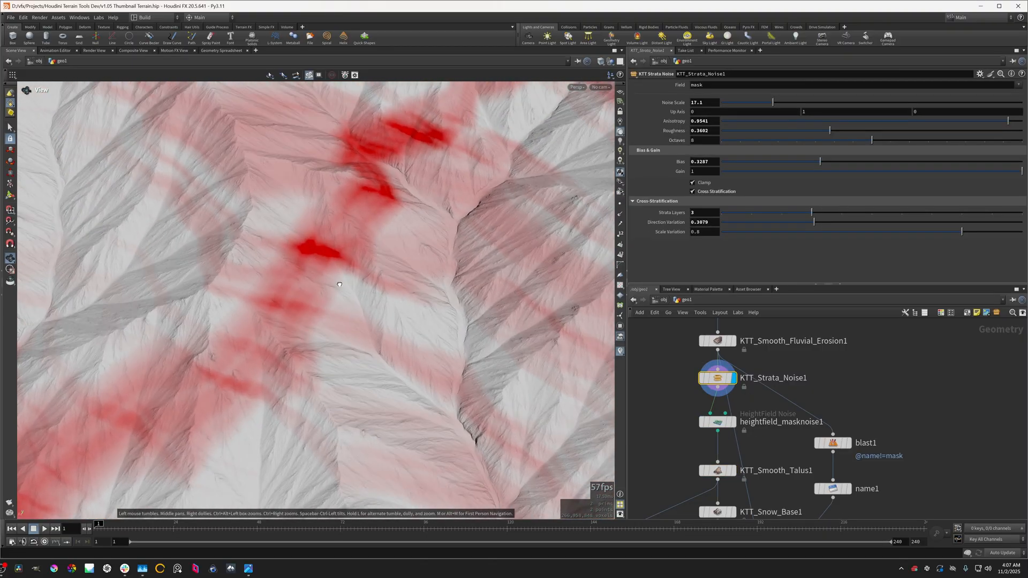
drag(340, 284, 393, 282)
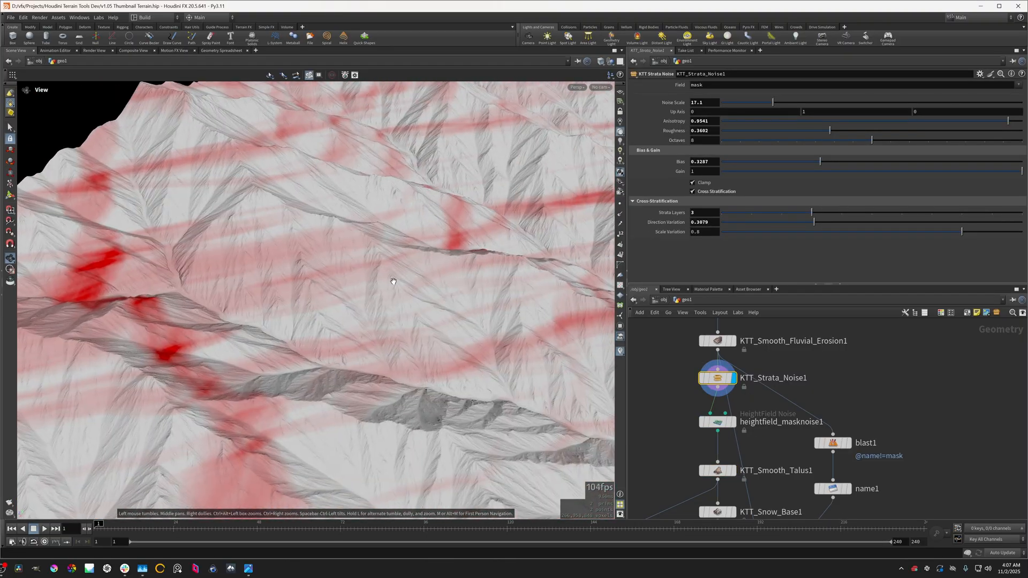
drag(393, 282, 256, 307)
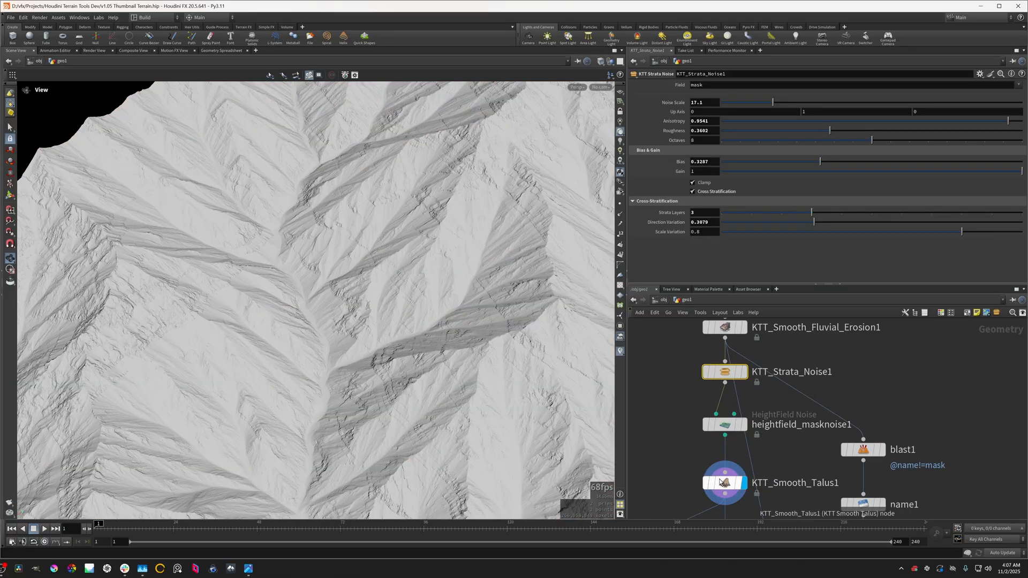
Return the display to the crumbly KTT_Smooth_Talus1 terrain
click(725, 483)
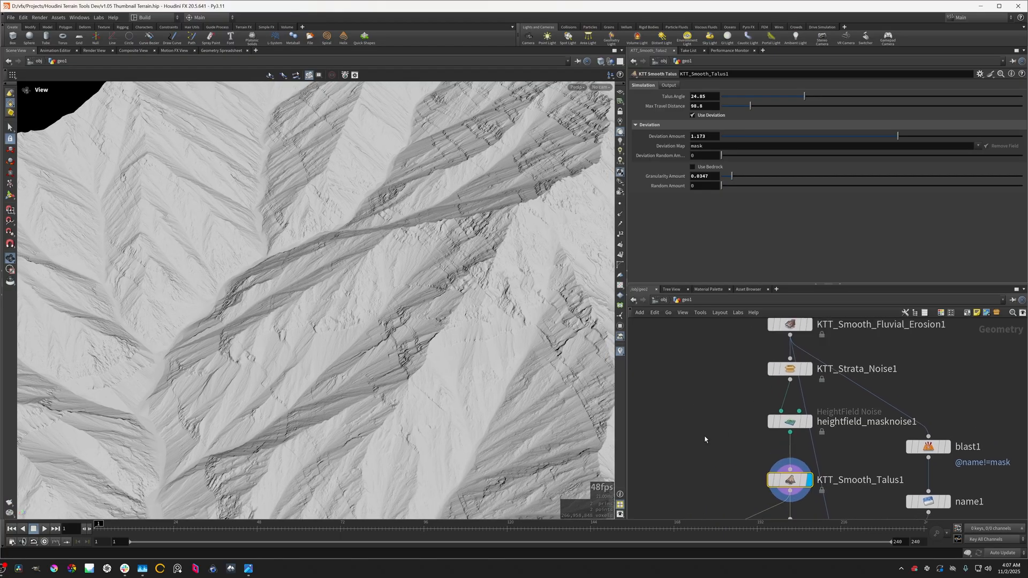
Add KTT_Smooth_Talus2 from KTT_Strata_Noise1 with talus angle 23.88 and max travel distance 74.8
key(tab)
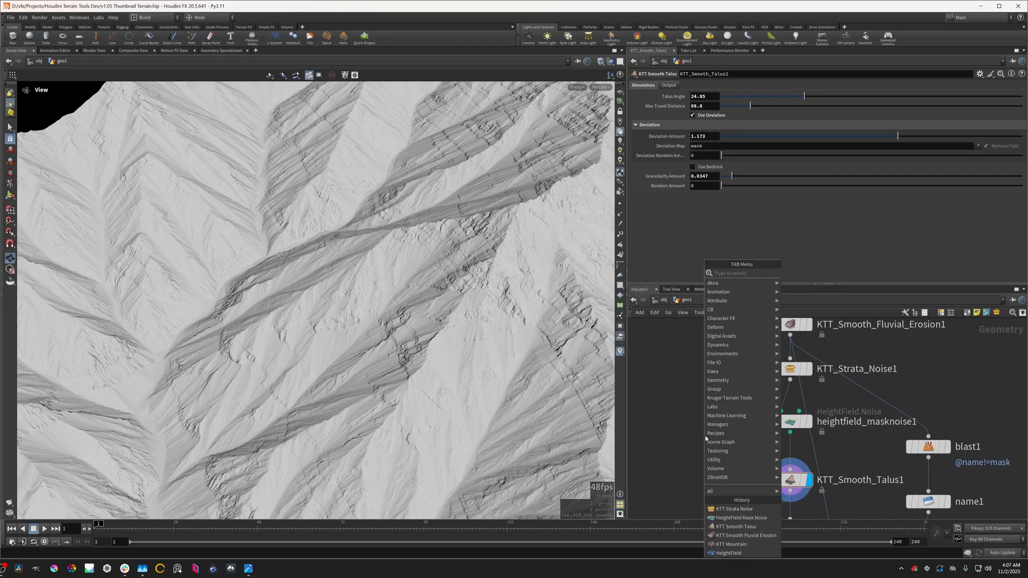
text(smooth talu)
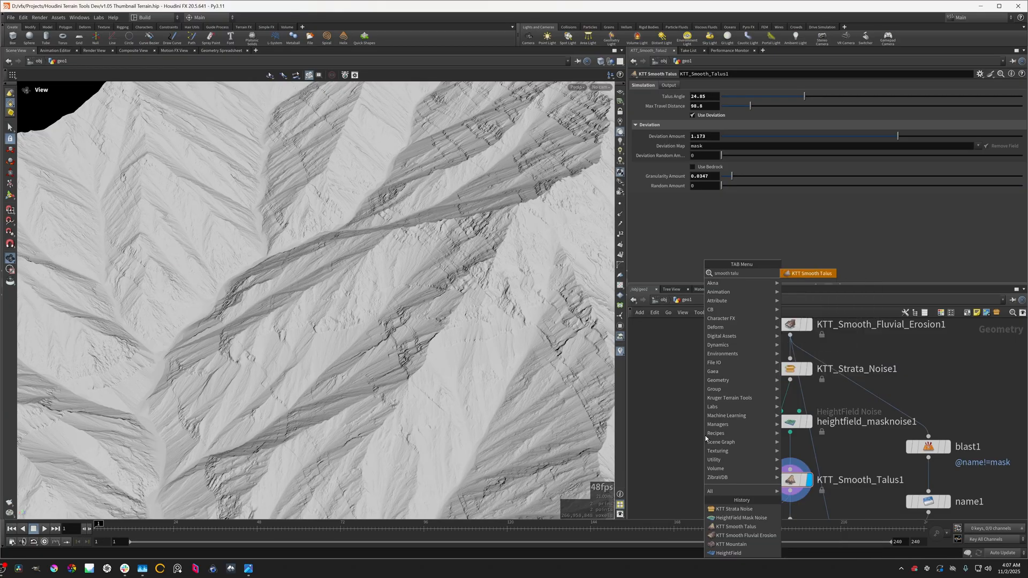
click(736, 526)
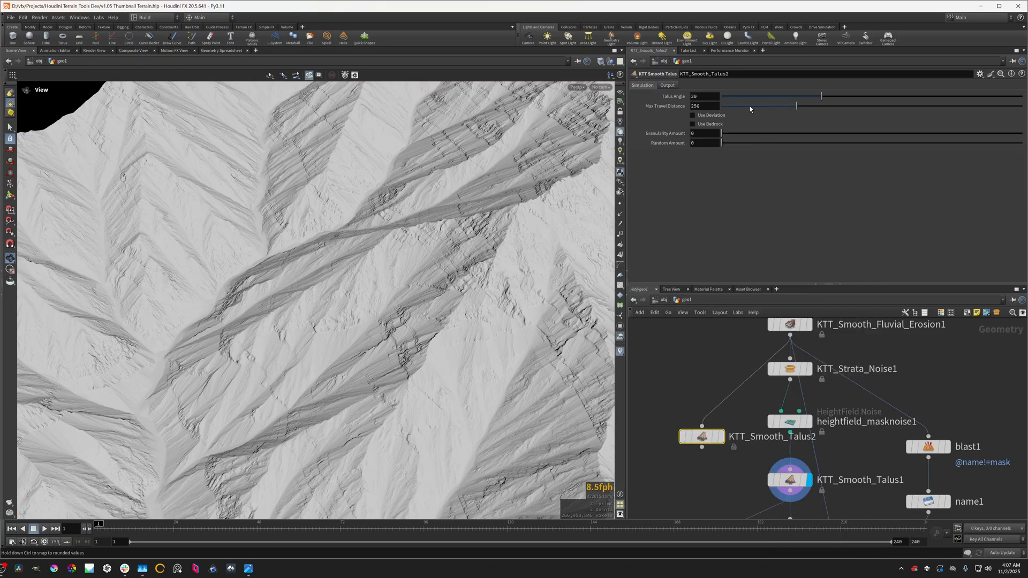
drag(796, 106, 725, 107)
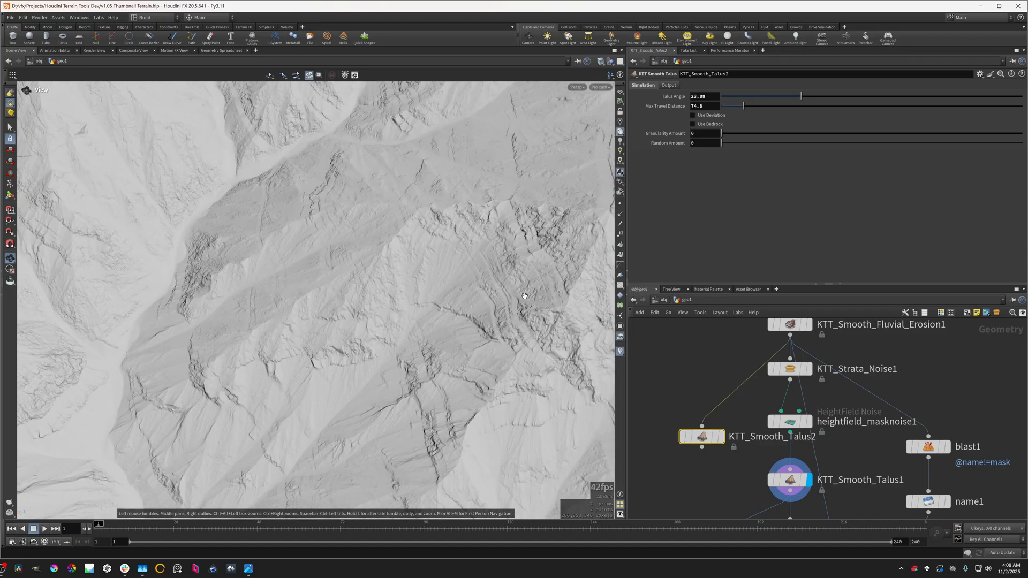
Display KTT_Smooth_Talus2 and give it a granularity of 0.008, inspecting the grain up close
click(790, 480)
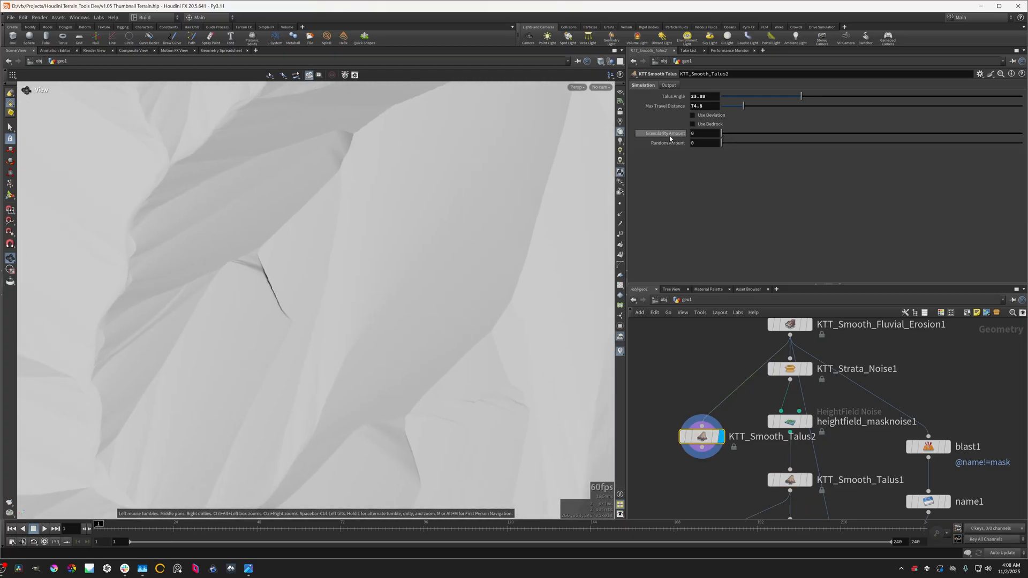
drag(720, 133, 730, 133)
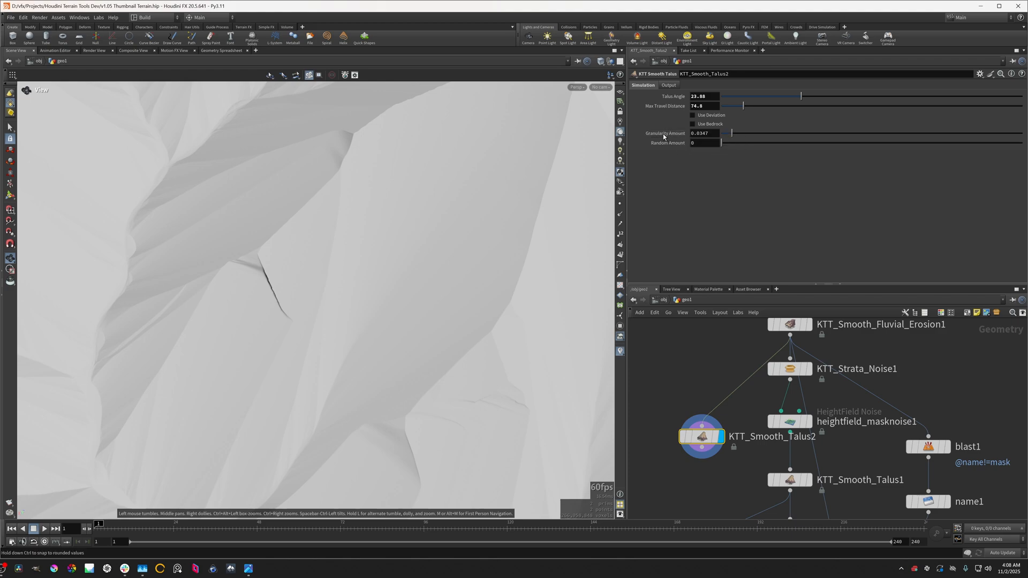
mouse_move(773, 150)
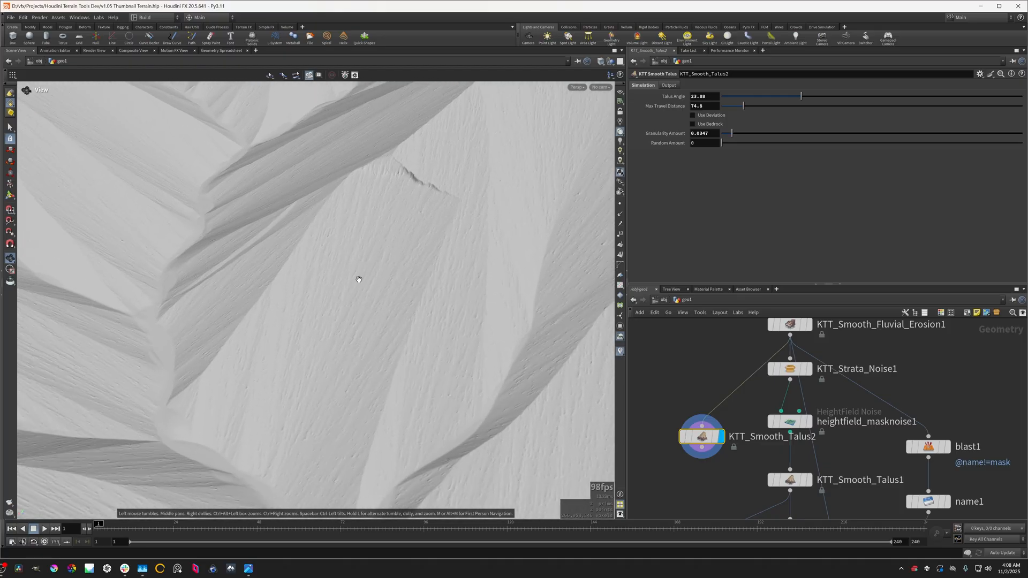
drag(359, 279, 353, 344)
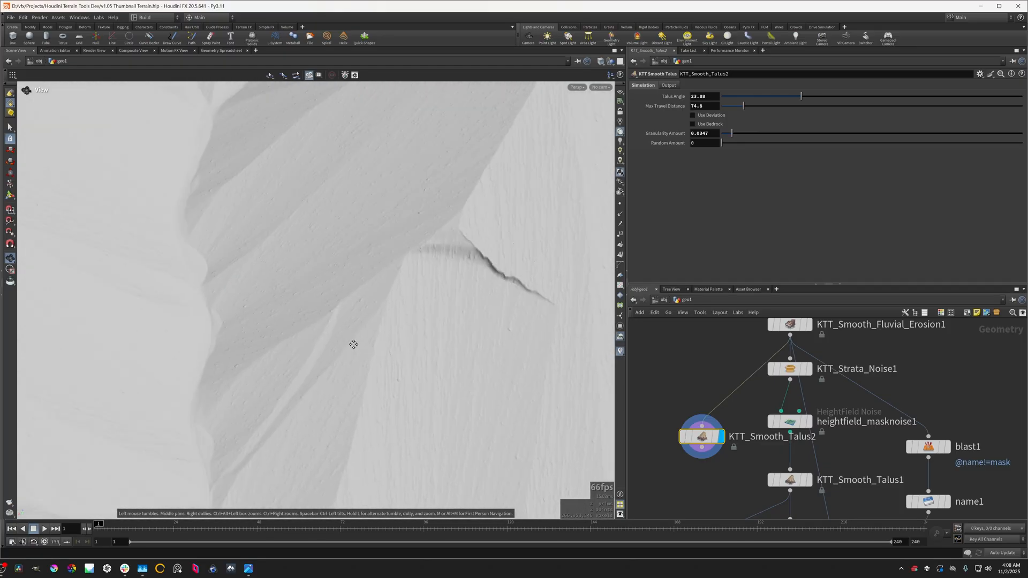
drag(352, 344, 389, 258)
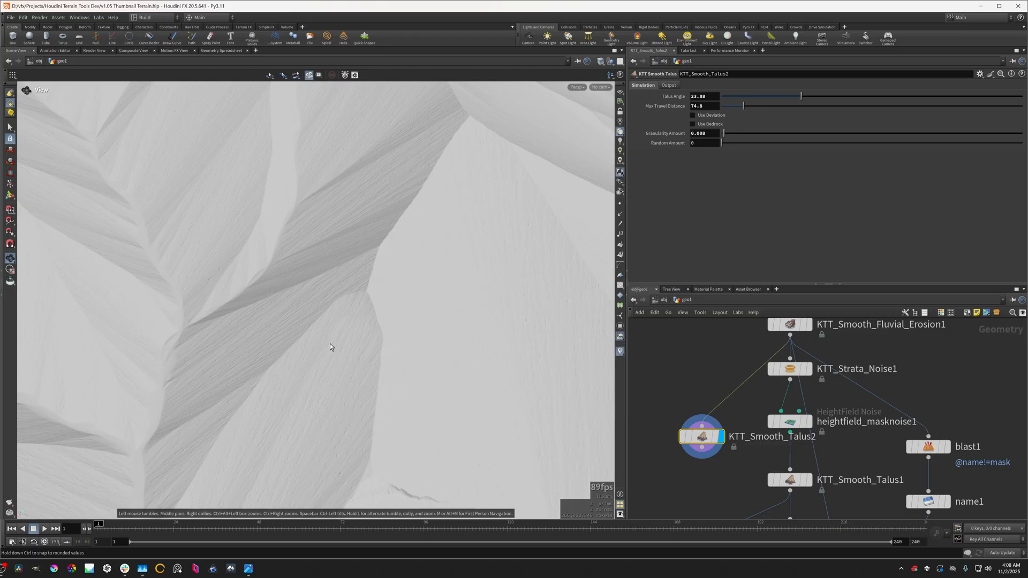
mouse_move(334, 344)
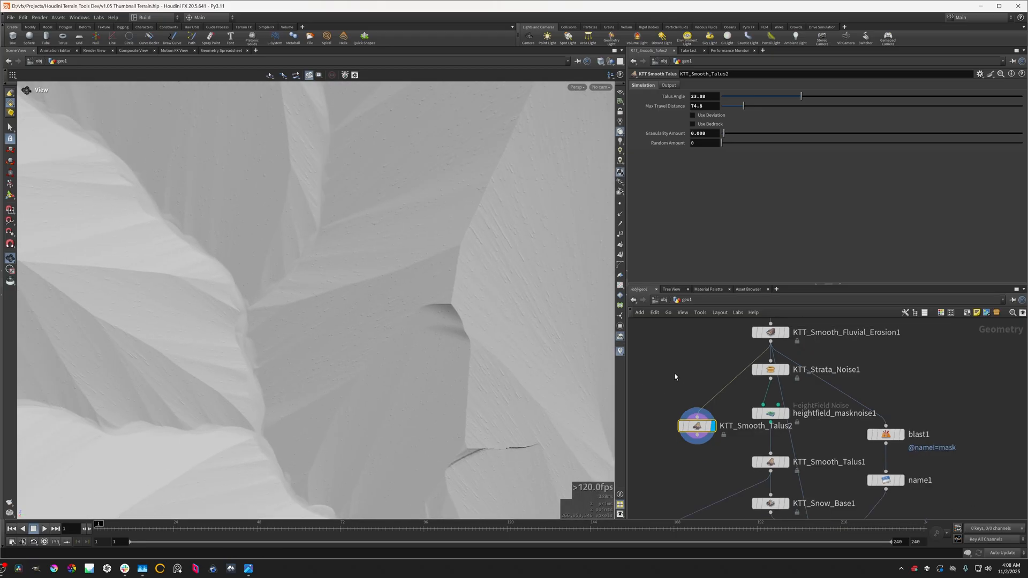
key(tab)
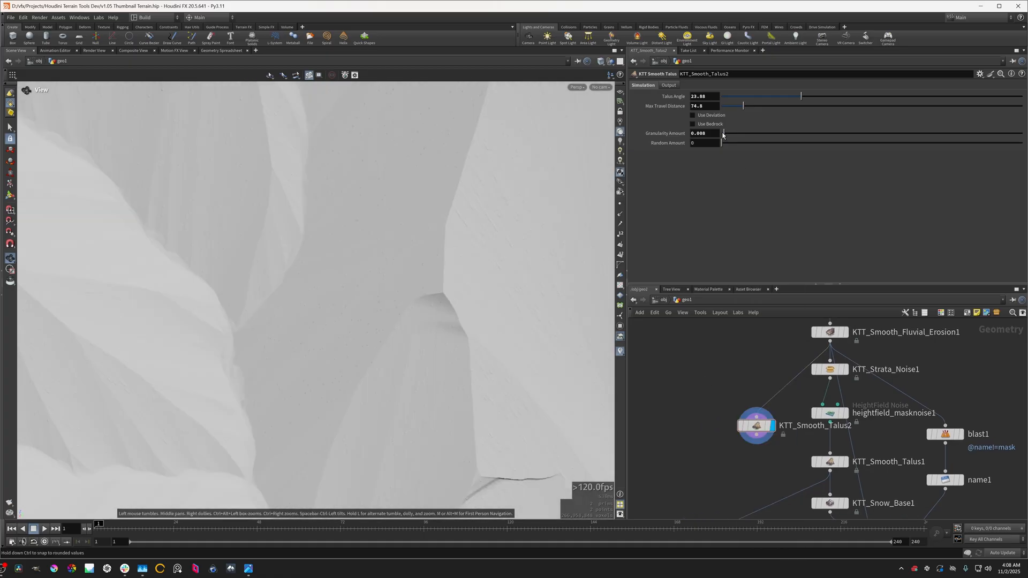
Build a new chain: HeightField into KTT Mountain into a third Smooth Talus, displaying the peak
key(tab)
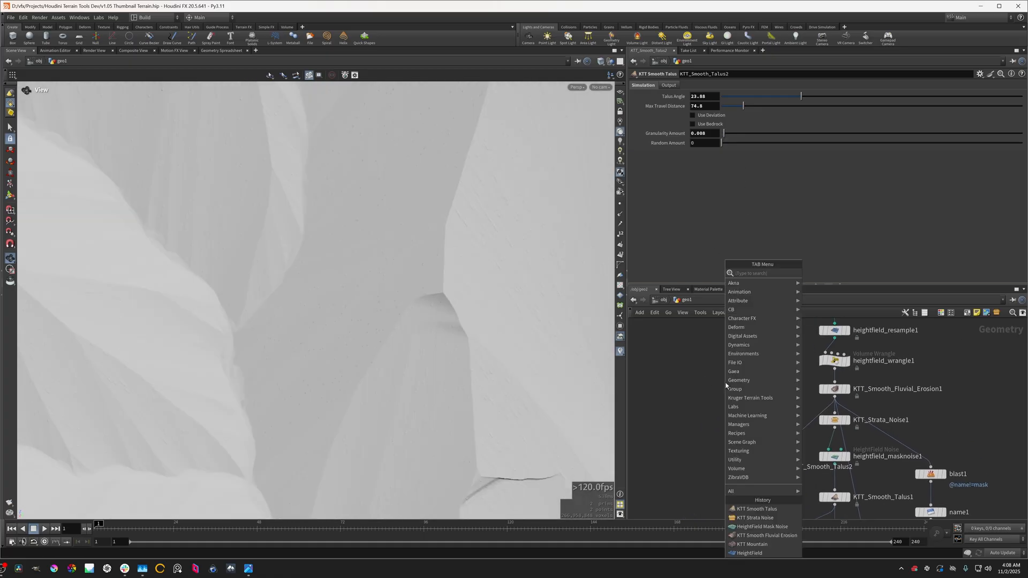
text(height)
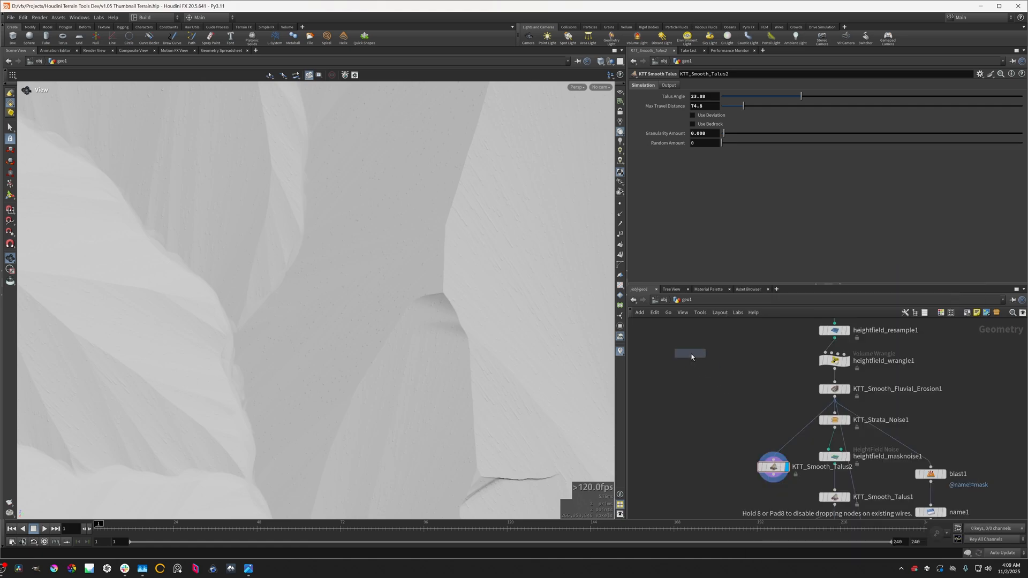
text(kmo)
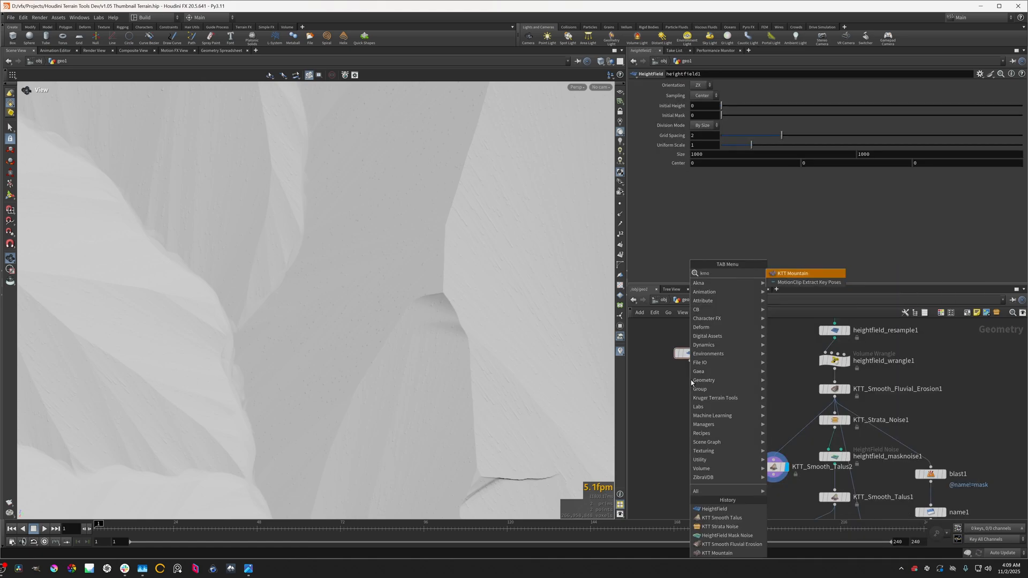
click(792, 273)
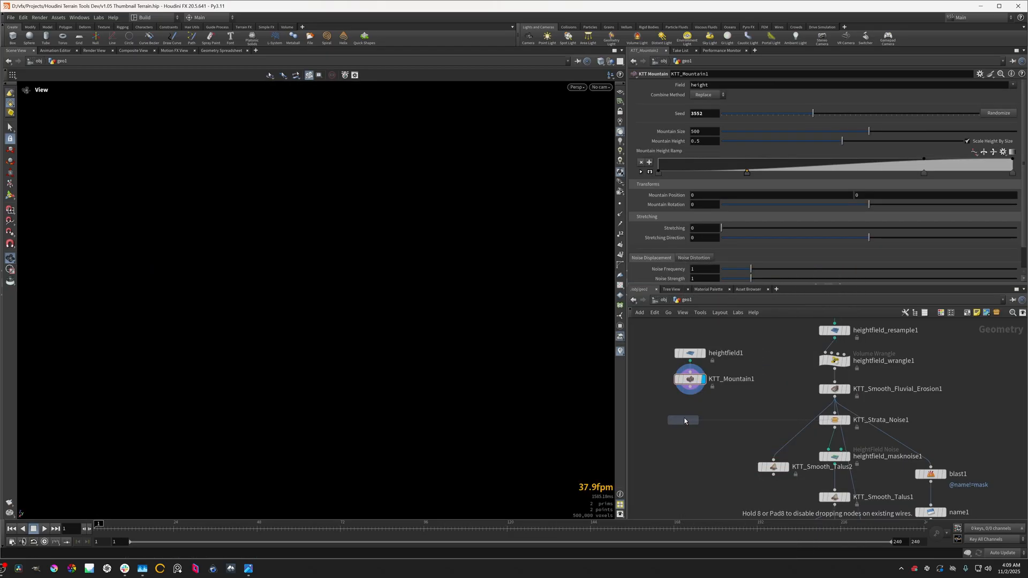
click(683, 420)
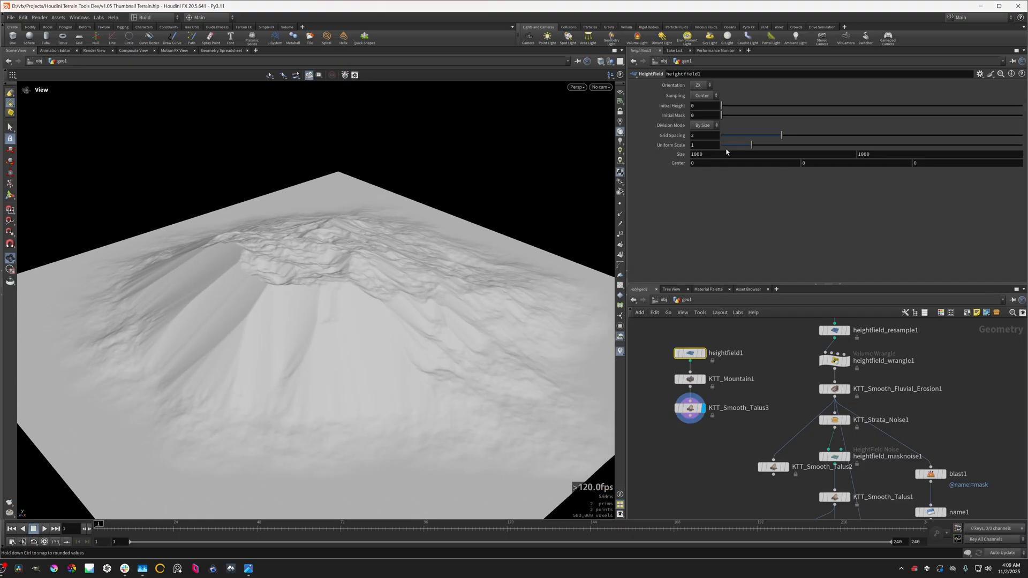
Refine the heightfield grid and raise KTT_Smooth_Talus3 Random Amount to about 0.58
drag(781, 135, 739, 134)
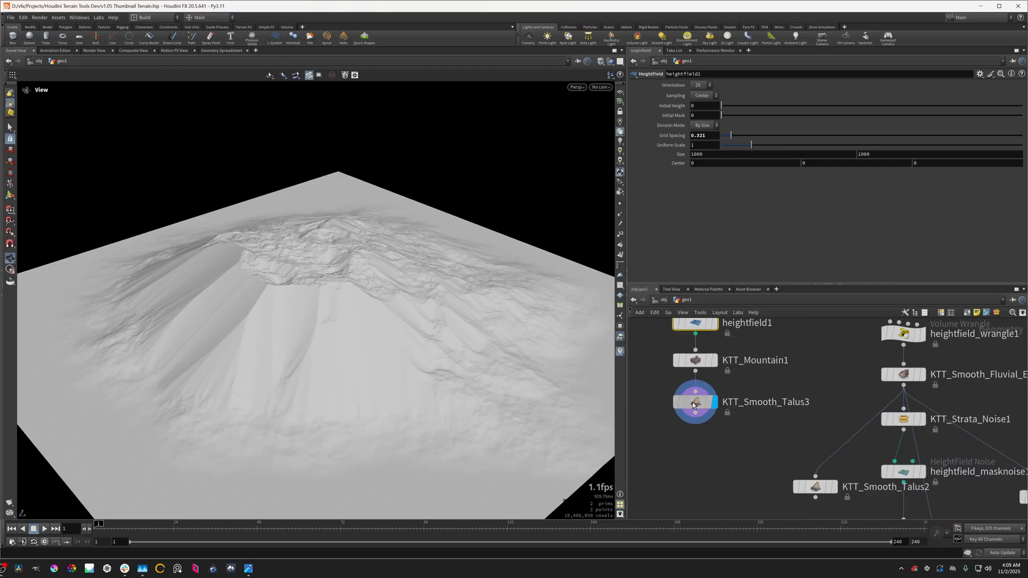
click(695, 402)
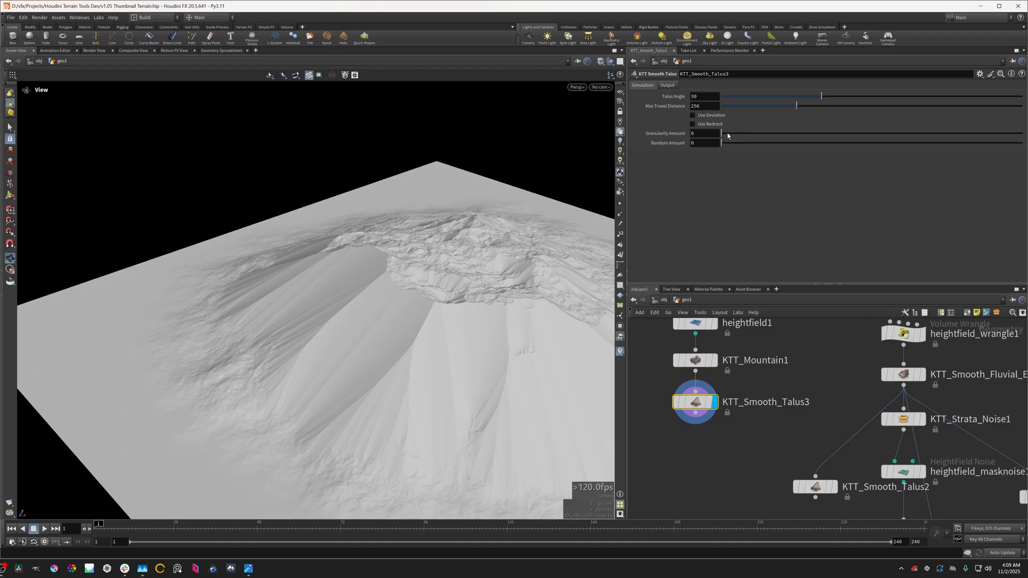
drag(723, 133, 726, 133)
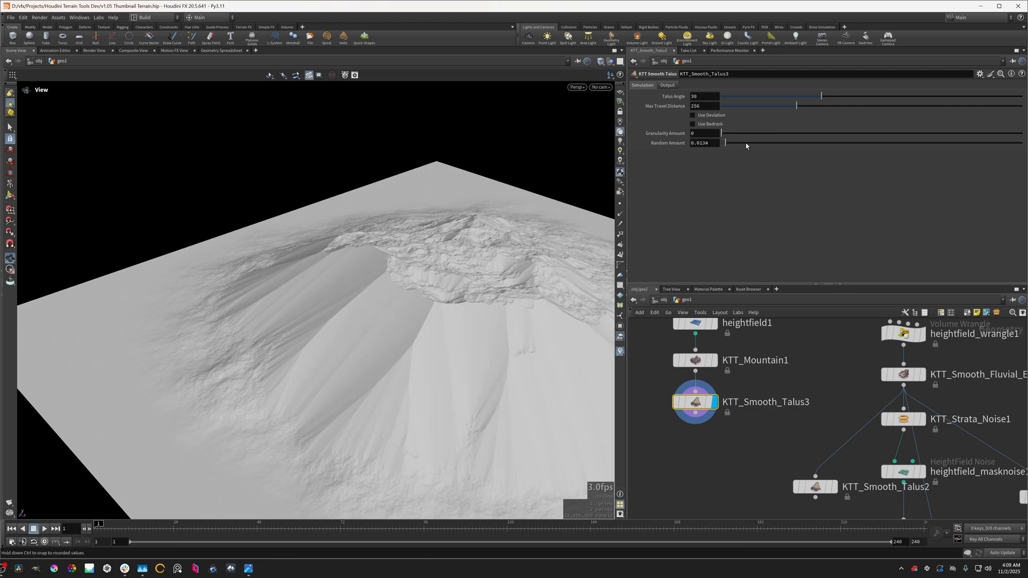
drag(726, 143, 816, 142)
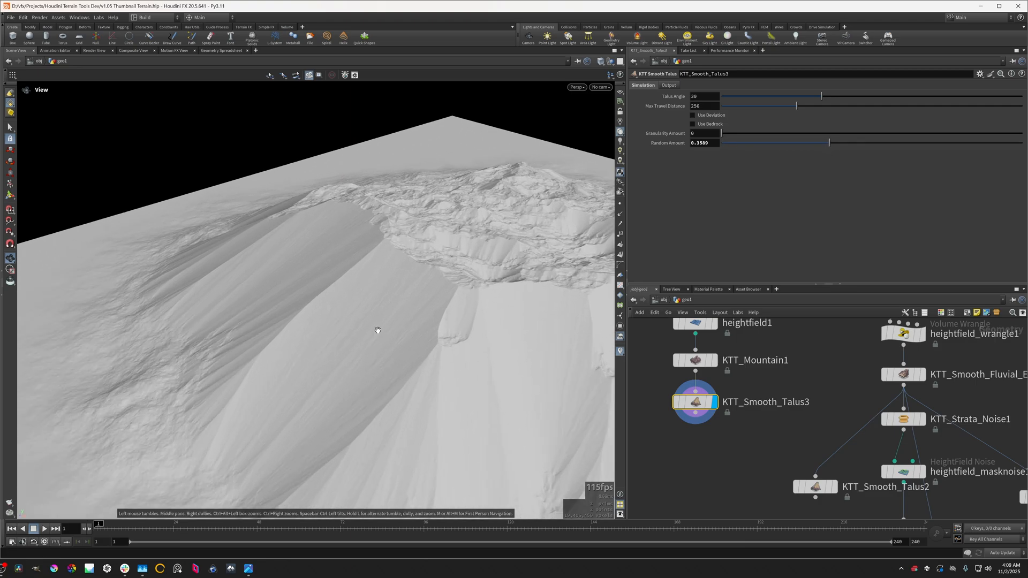
Orbit and zoom around the crumbly rock face and mountain ridge
drag(377, 331, 425, 288)
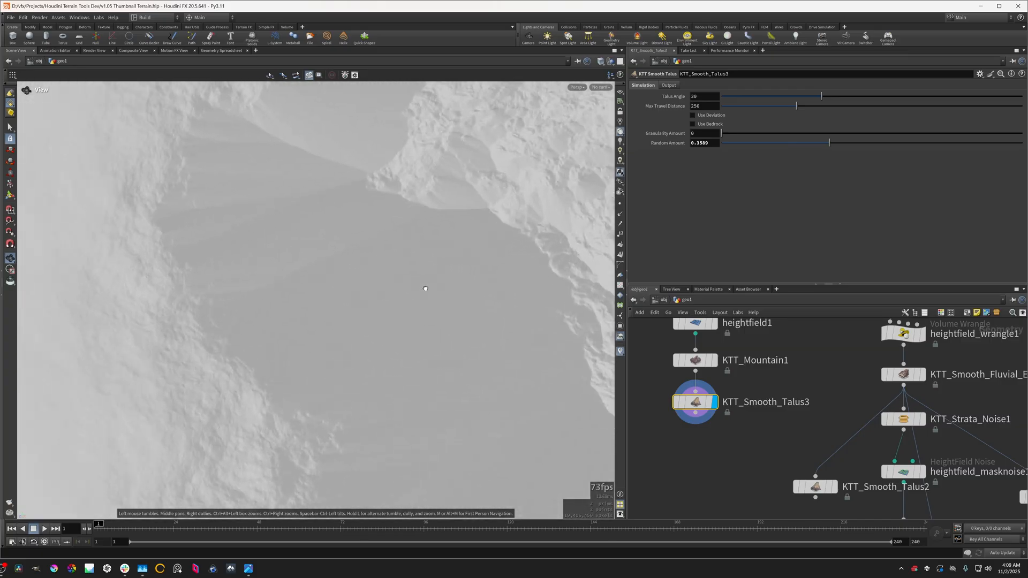
drag(828, 142, 892, 142)
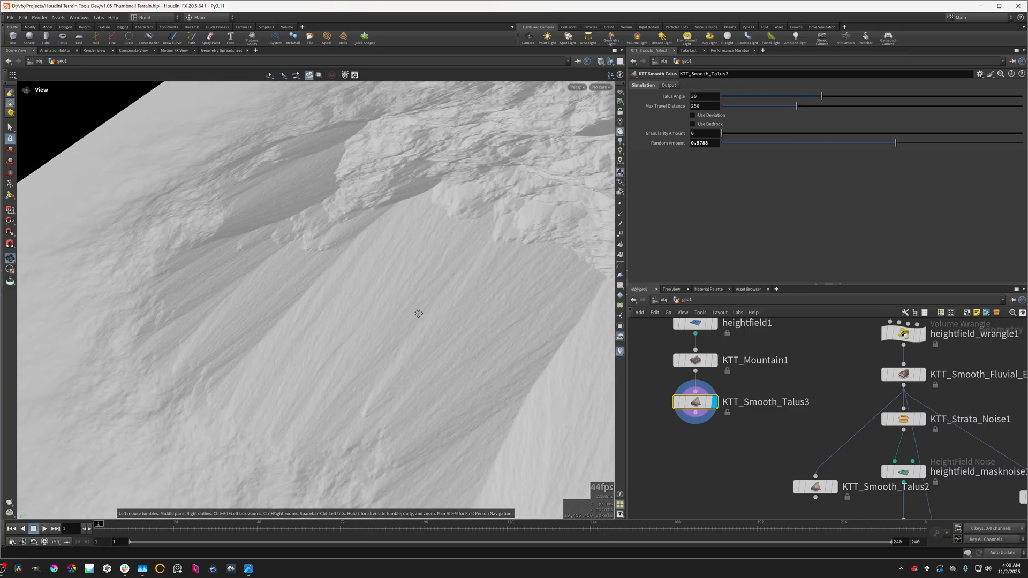
drag(418, 314, 324, 207)
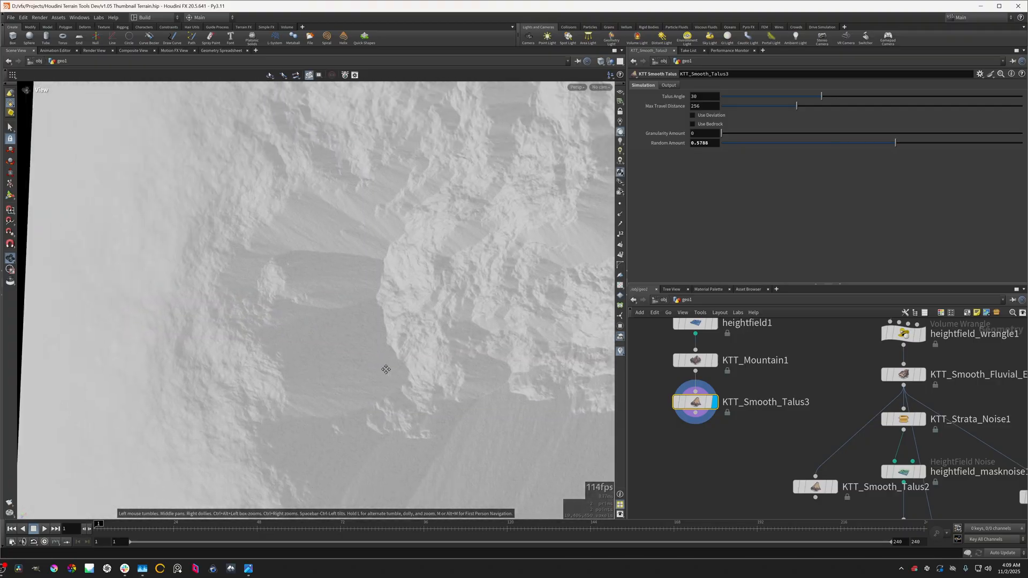
drag(385, 369, 350, 297)
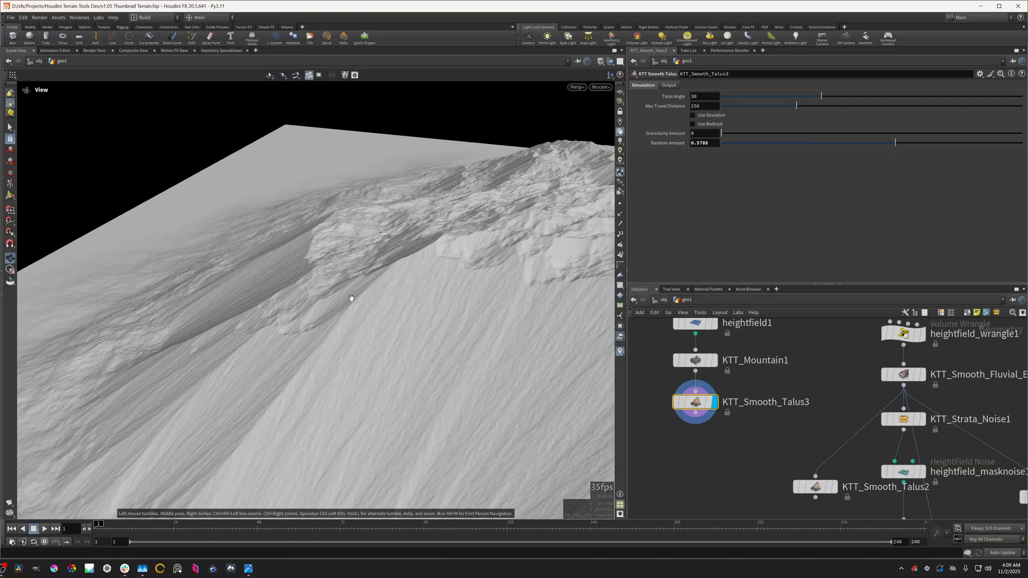
drag(351, 299, 438, 432)
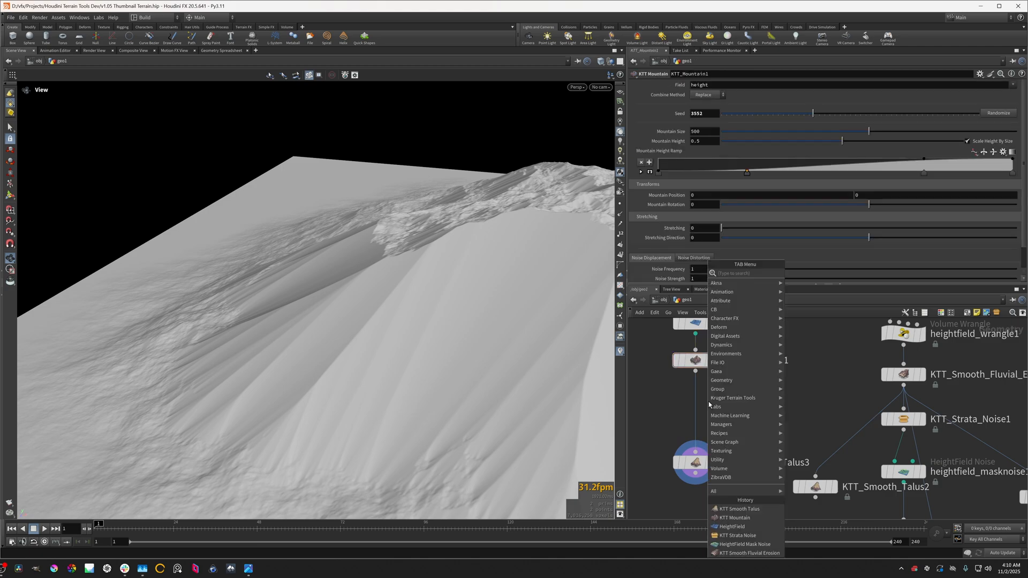
Insert HeightField Mask Noise between KTT_Mountain1 and KTT_Smooth_Talus3, preview its mask, then show the talus result
text(mask nois)
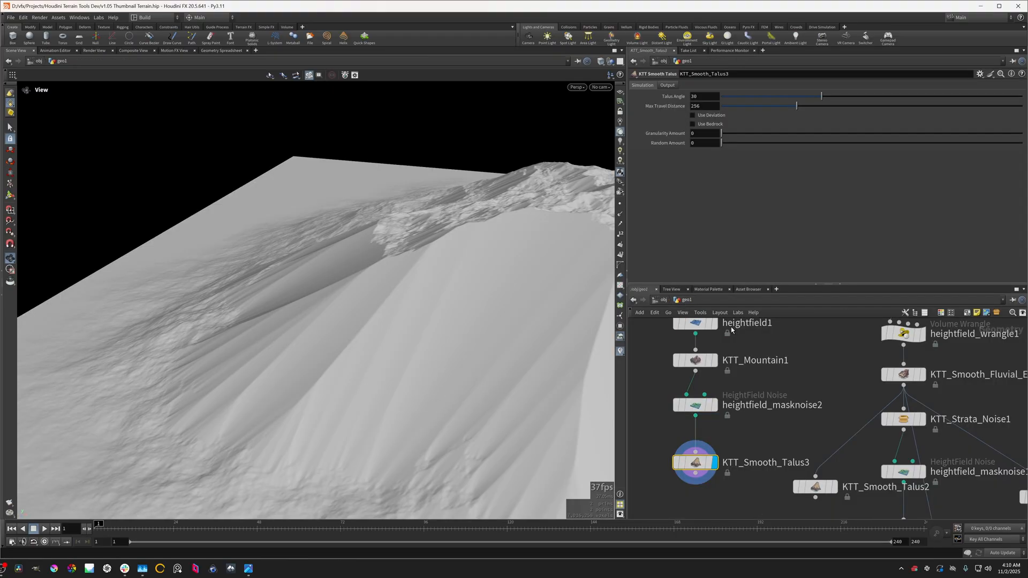
click(694, 322)
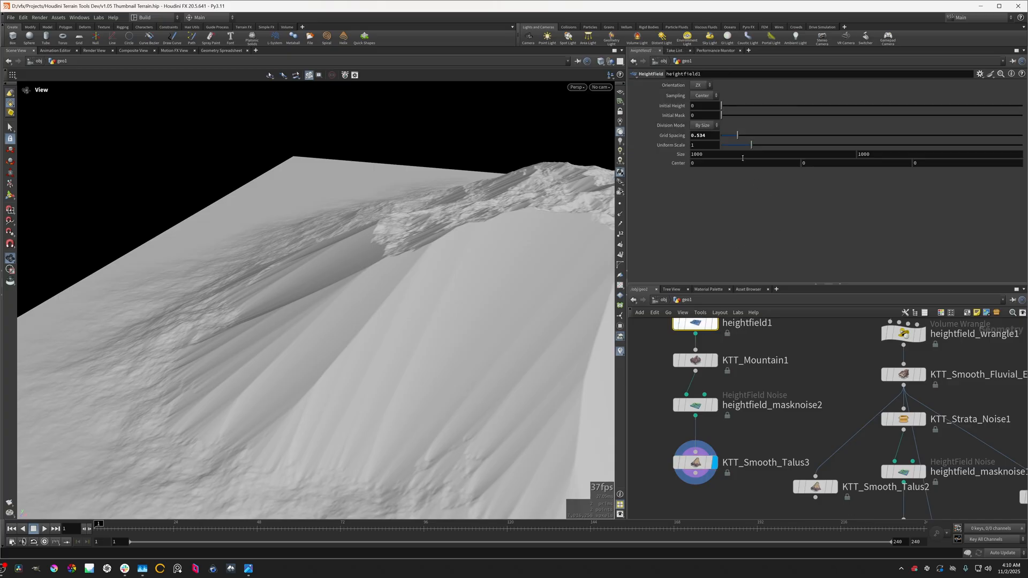
click(702, 135)
text(0.5)
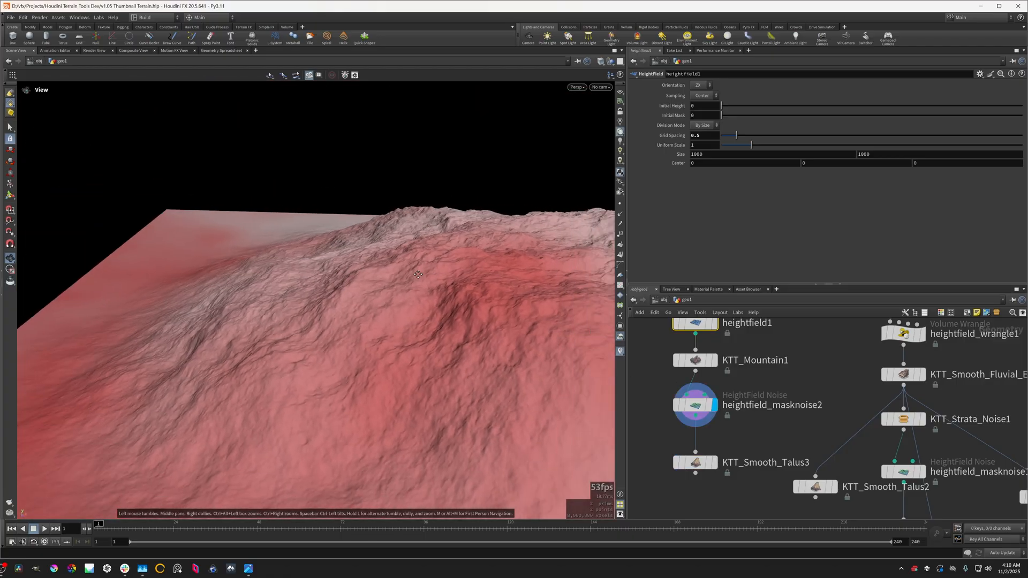
click(694, 463)
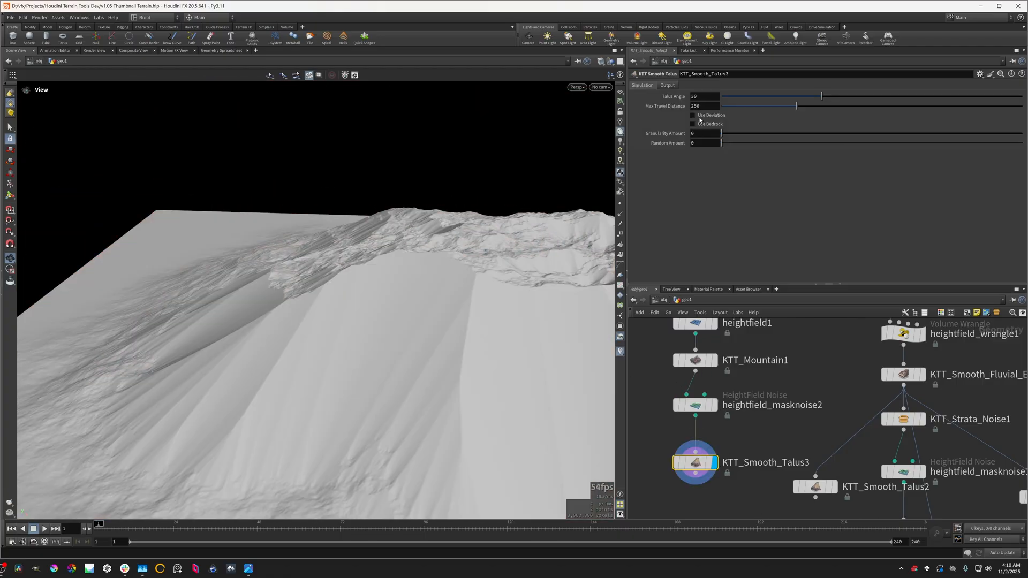
Enable Use Deviation on KTT_Smooth_Talus3 and inspect the deviated slopes
click(693, 115)
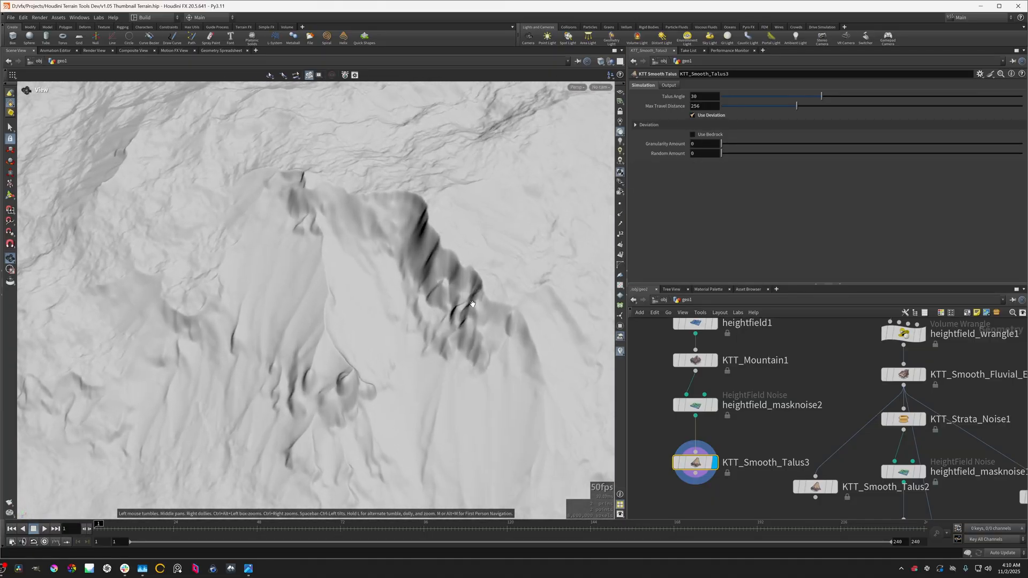
drag(472, 303, 459, 246)
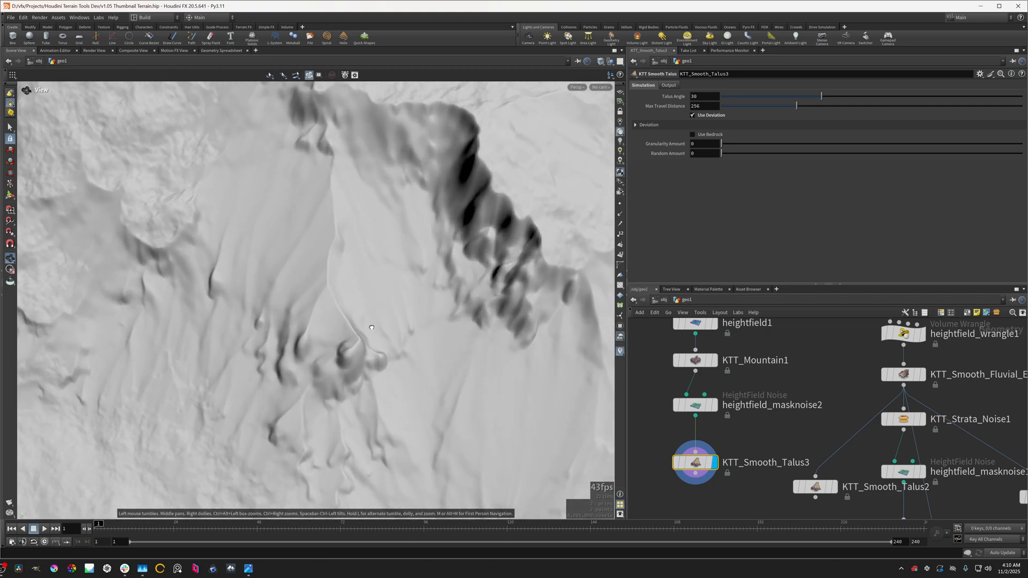
drag(371, 328, 347, 291)
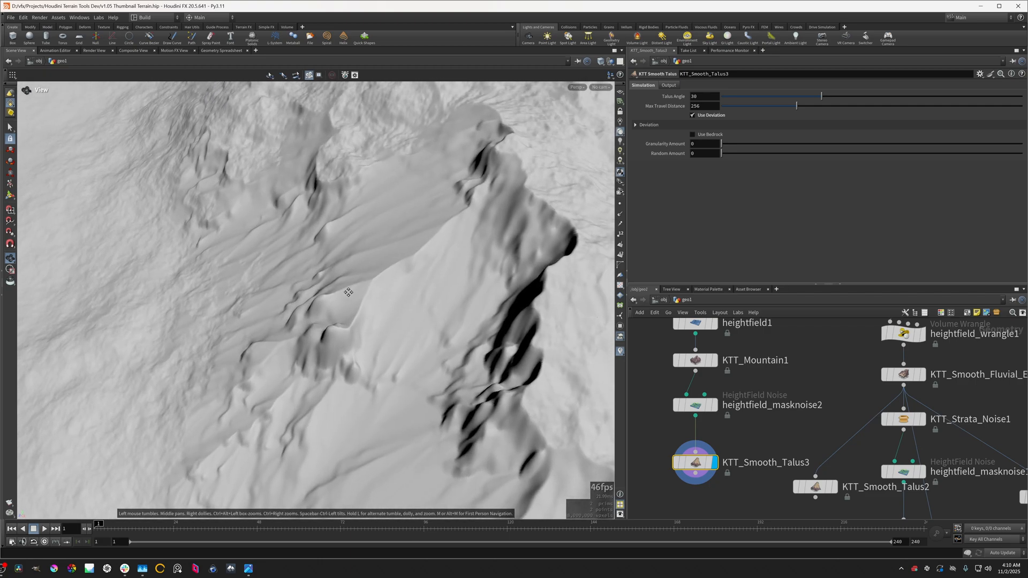
drag(347, 291, 385, 311)
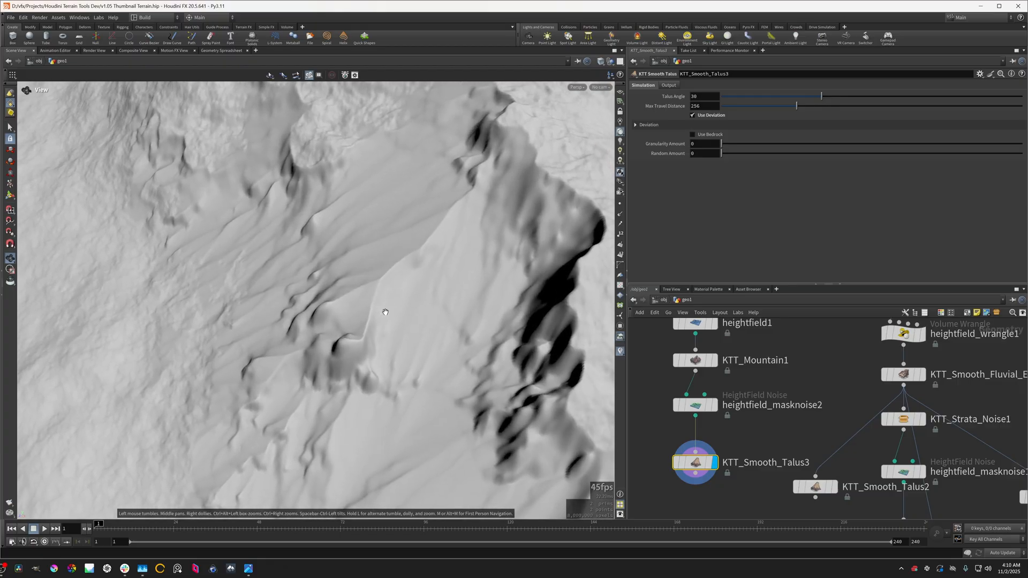
mouse_move(382, 306)
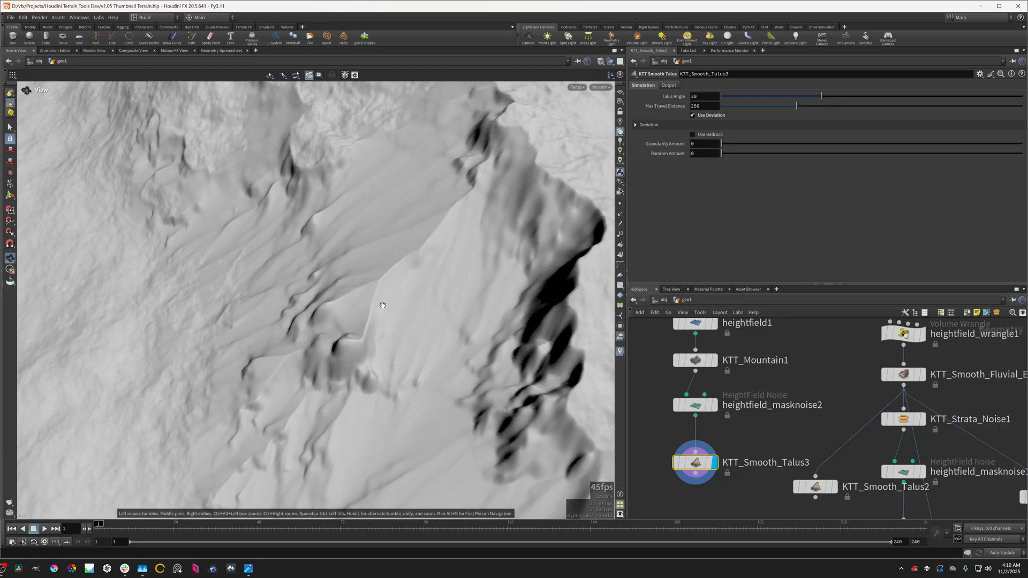
Compare the heightfield_masknoise2 parameters against the KTT_Smooth_Talus3 deviation settings
click(694, 405)
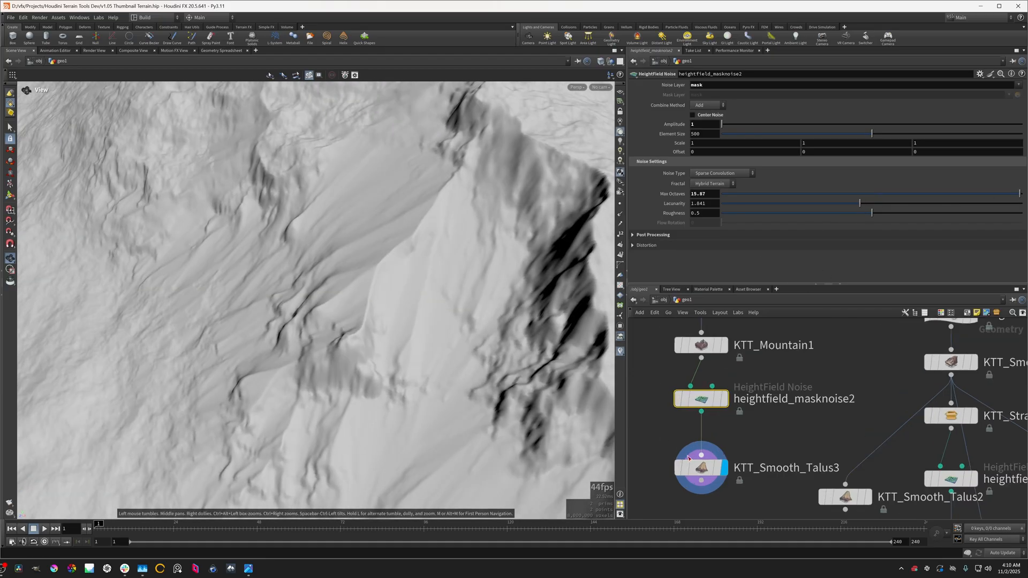
click(700, 468)
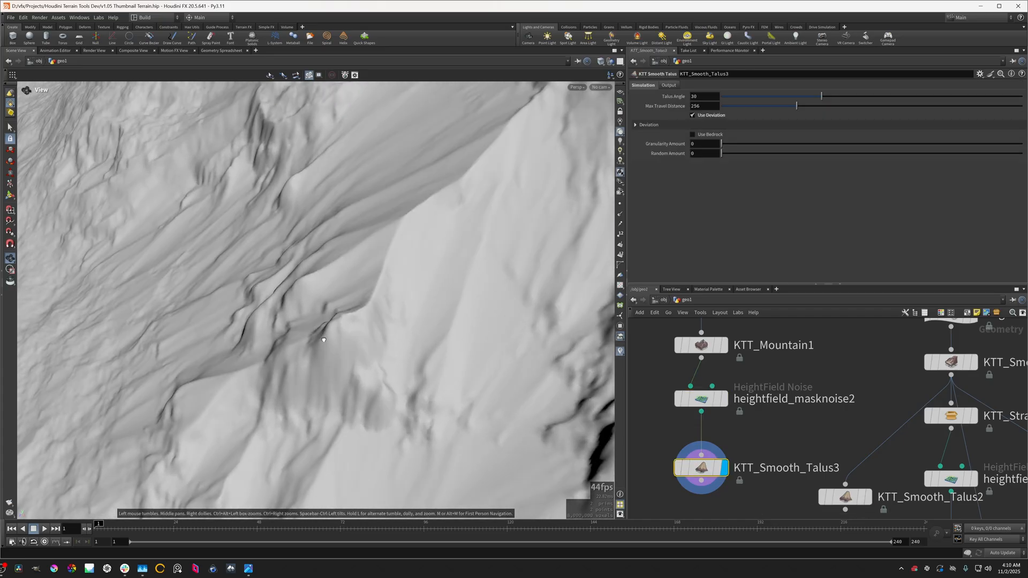
click(700, 398)
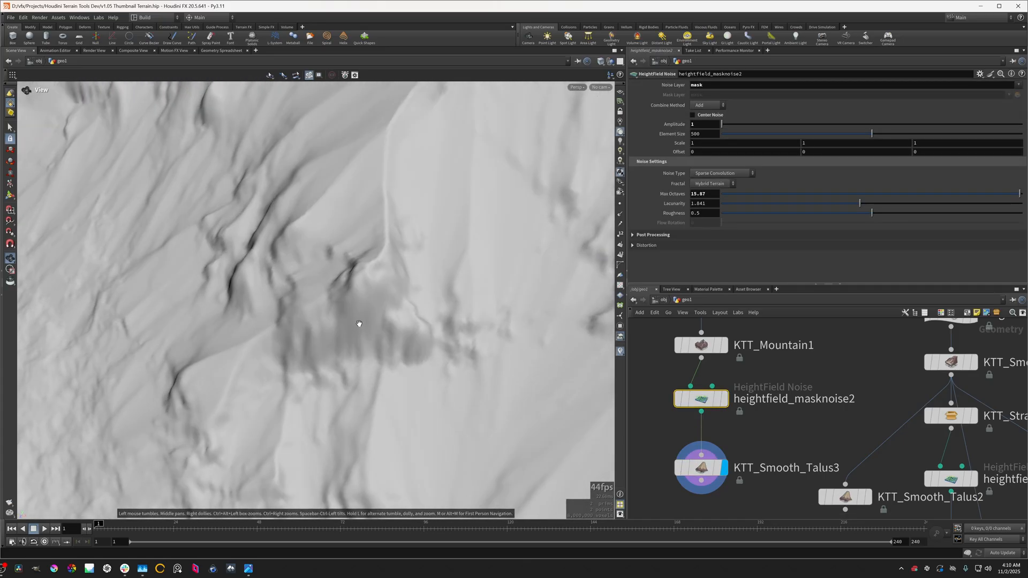
click(700, 468)
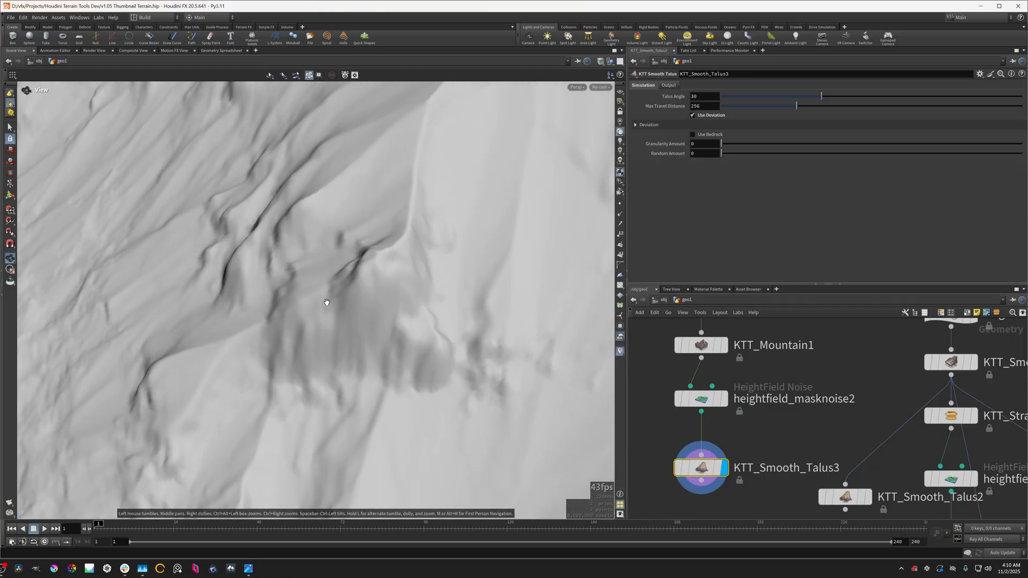
Orbit around the eroded ridge to examine the deviated slopes from several sides
drag(327, 302, 352, 314)
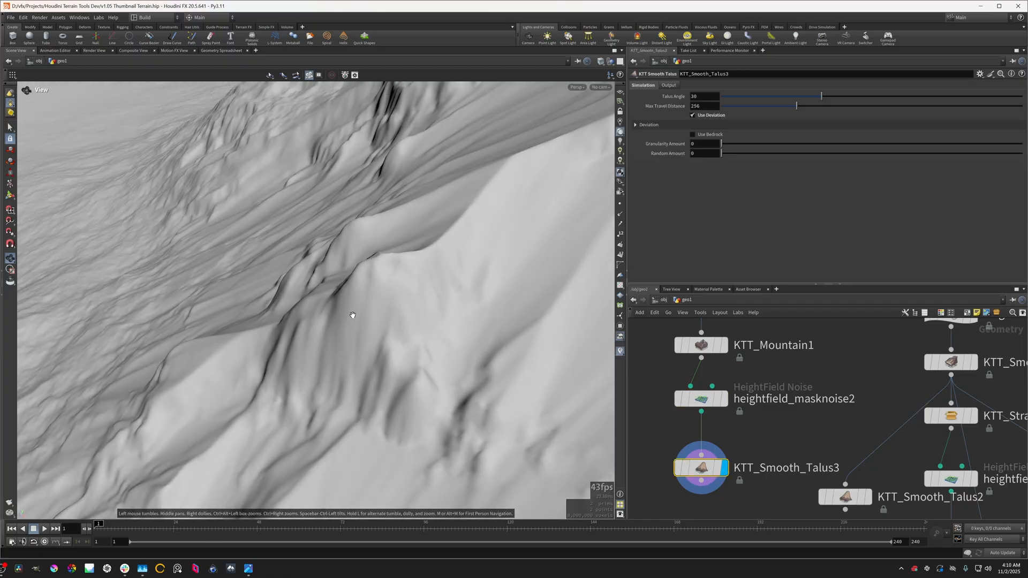
mouse_move(348, 375)
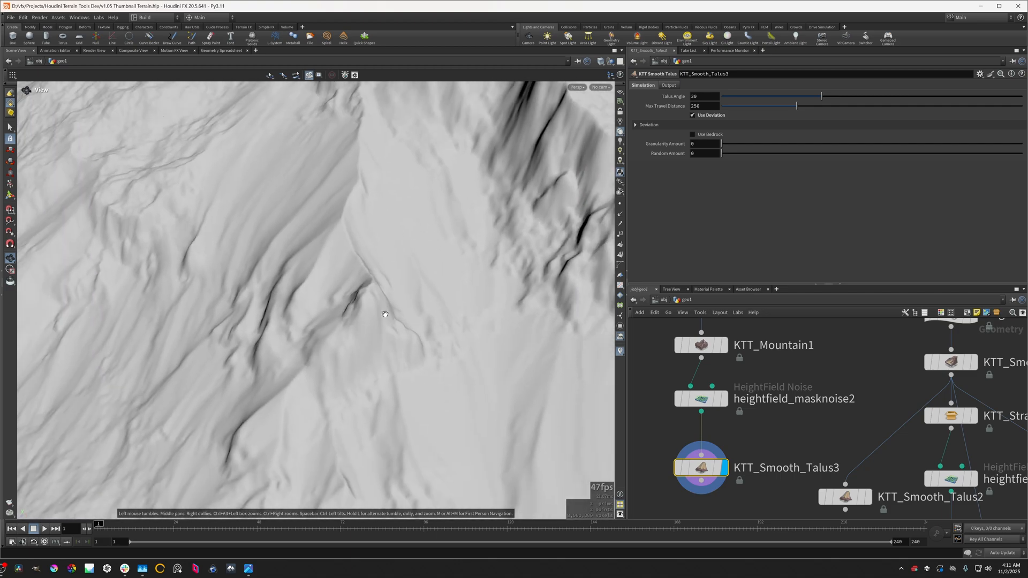
drag(385, 315, 346, 328)
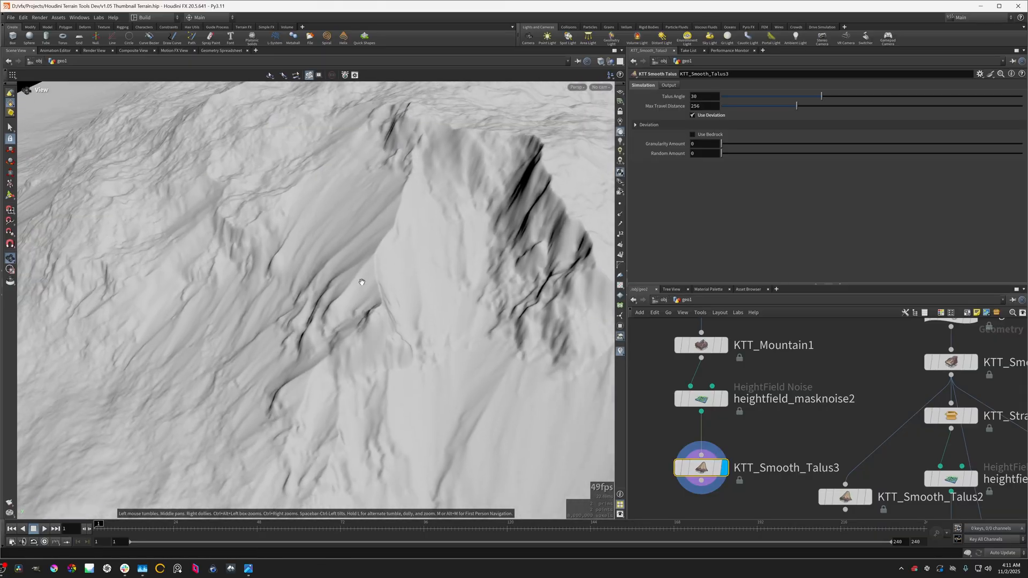
drag(361, 282, 396, 372)
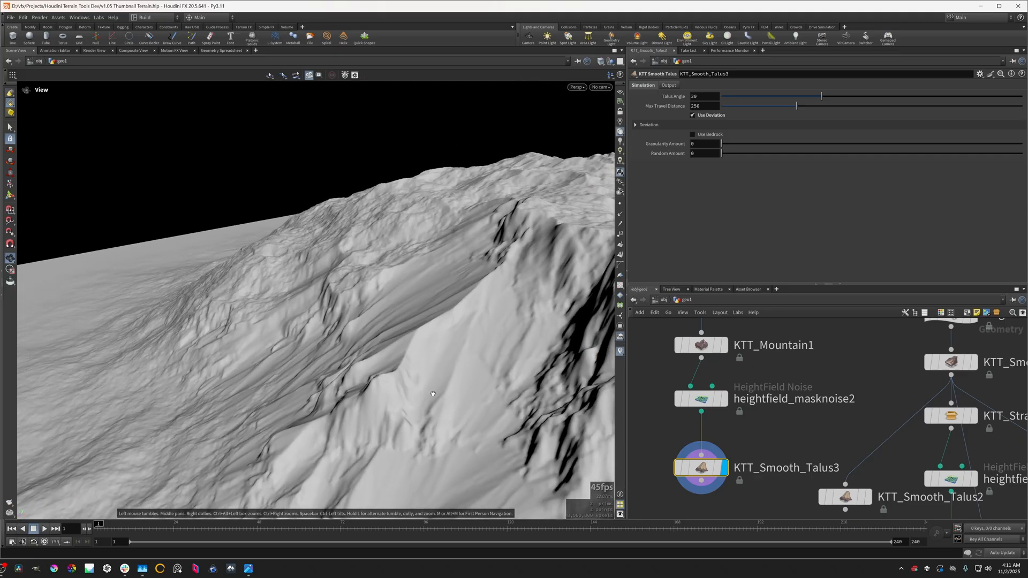
drag(431, 393, 474, 447)
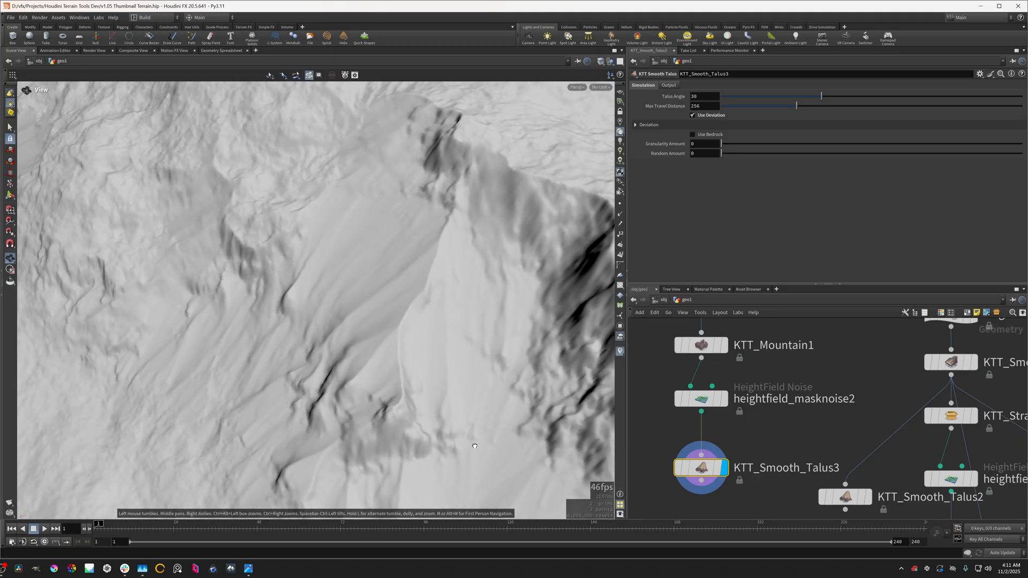
drag(475, 445, 376, 349)
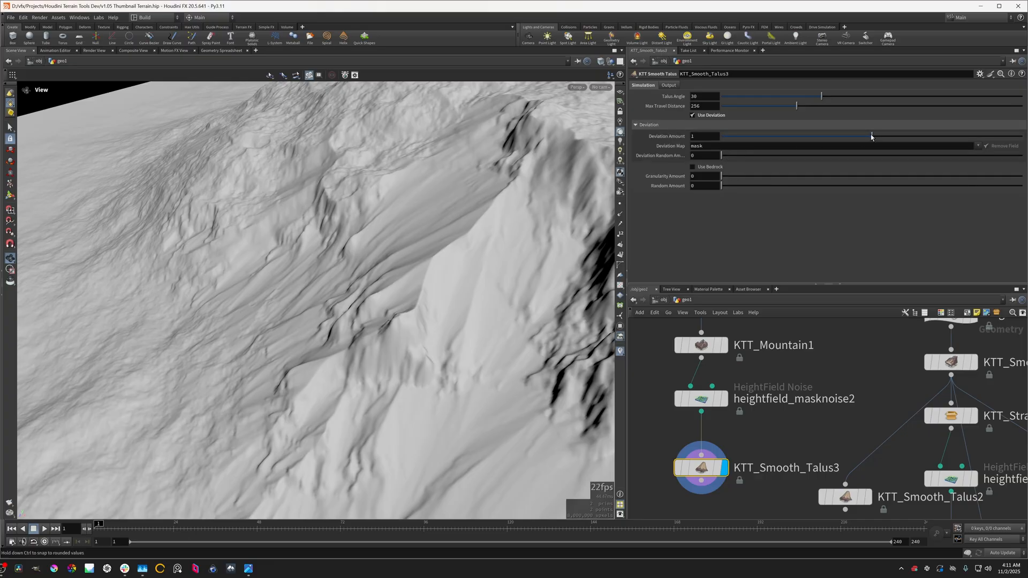
Sweep the mask-driven Deviation Amount down to 0.14 and up to about 1.644 on KTT_Smooth_Talus3
drag(871, 136, 741, 136)
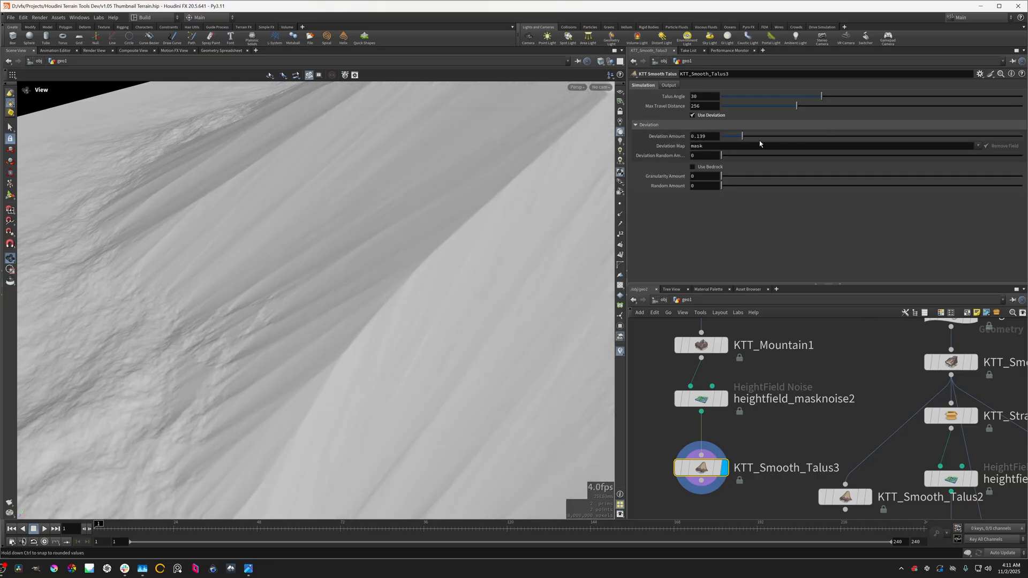
drag(741, 136, 877, 136)
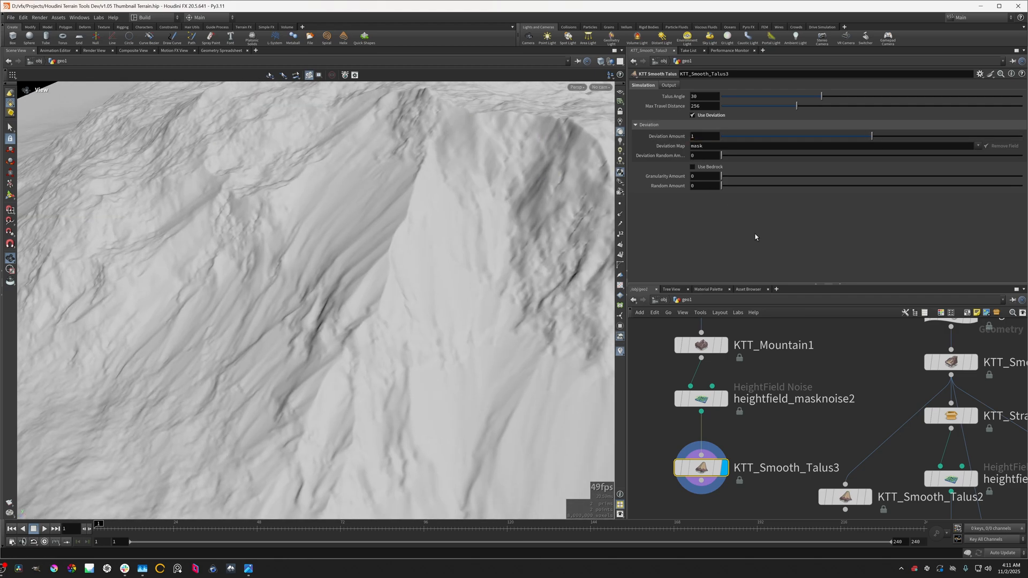
drag(871, 136, 892, 136)
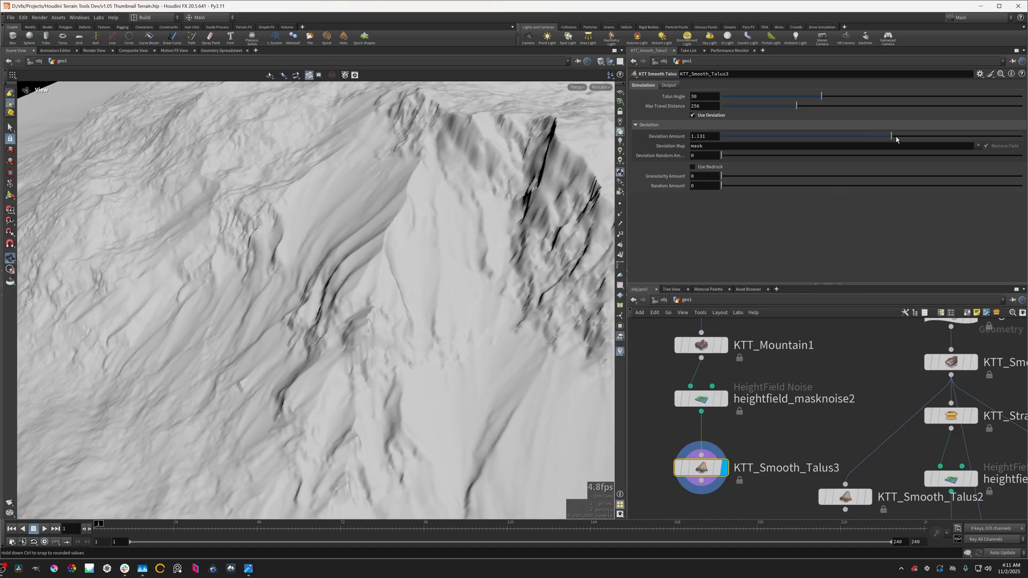
drag(892, 136, 945, 136)
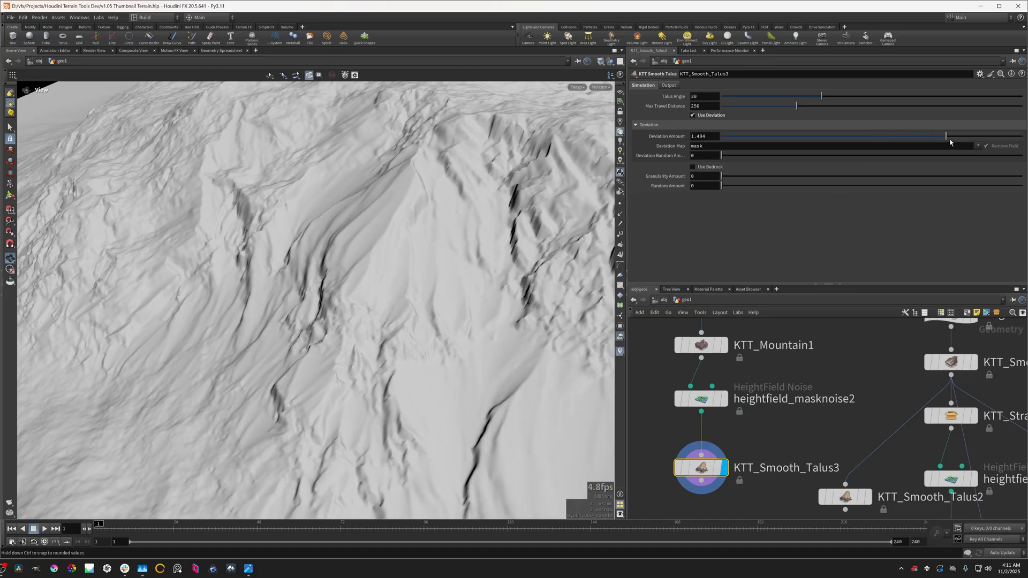
drag(945, 136, 953, 136)
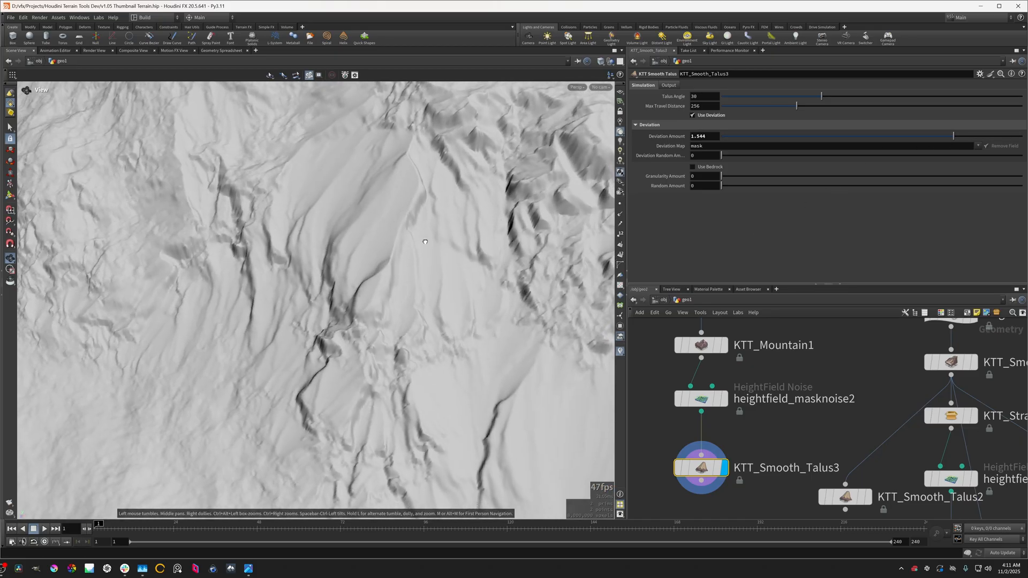
drag(425, 241, 335, 272)
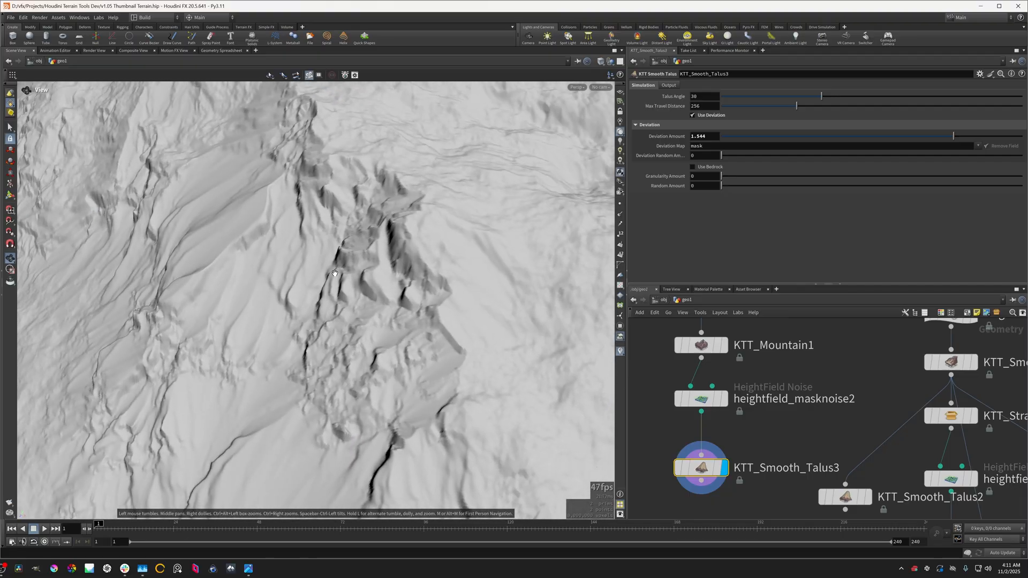
Scrub the heightfield_masknoise2 Roughness slider back and forth, settling near 0.42
click(700, 399)
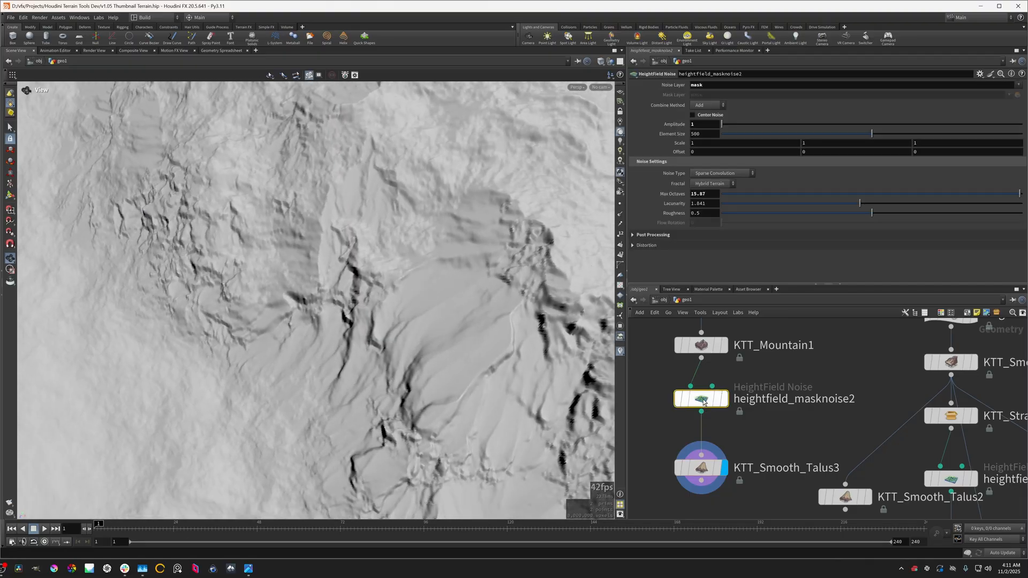
drag(872, 212, 859, 212)
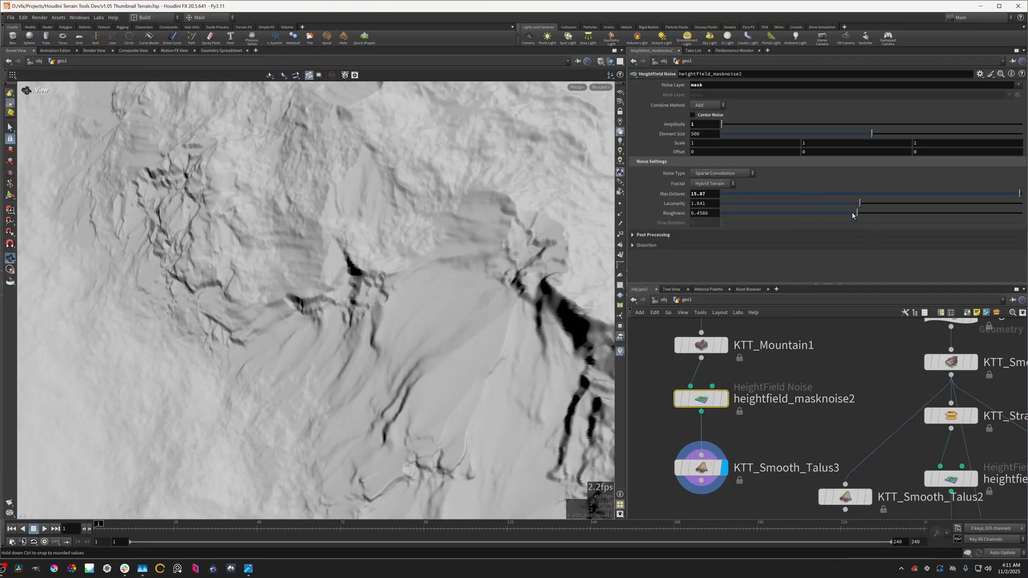
drag(860, 213, 836, 213)
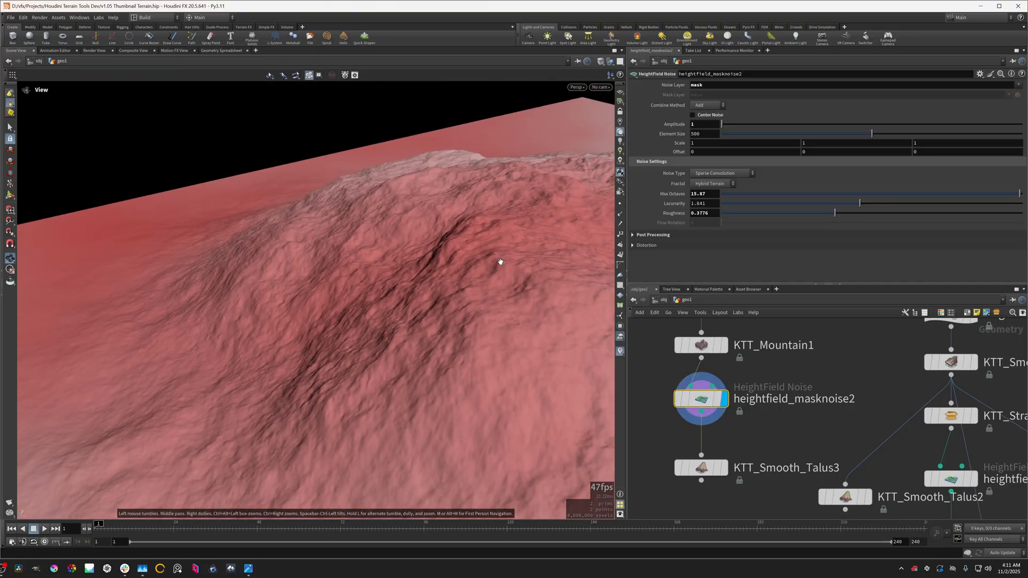
drag(834, 213, 899, 213)
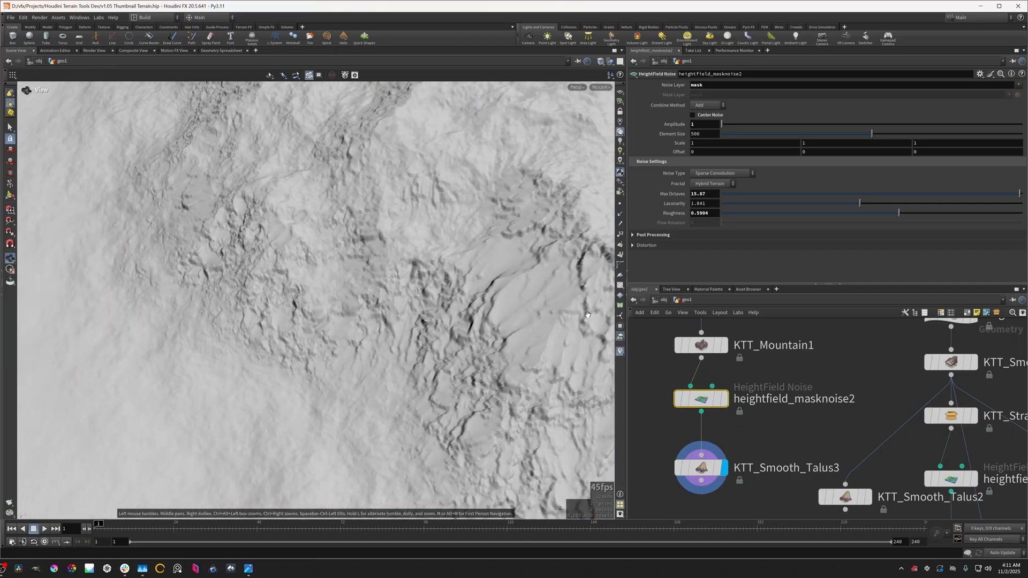
drag(900, 212, 779, 212)
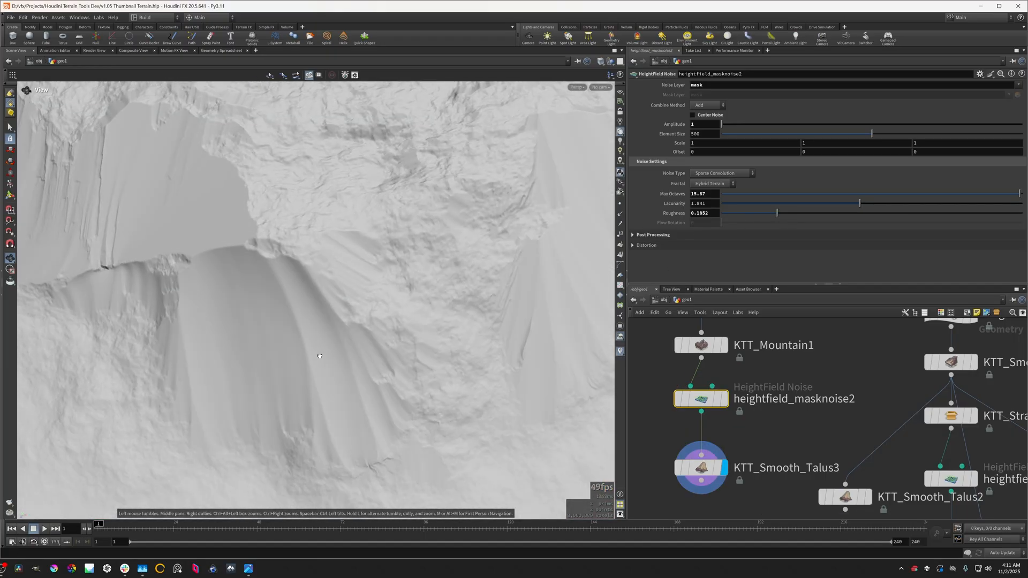
drag(779, 212, 798, 212)
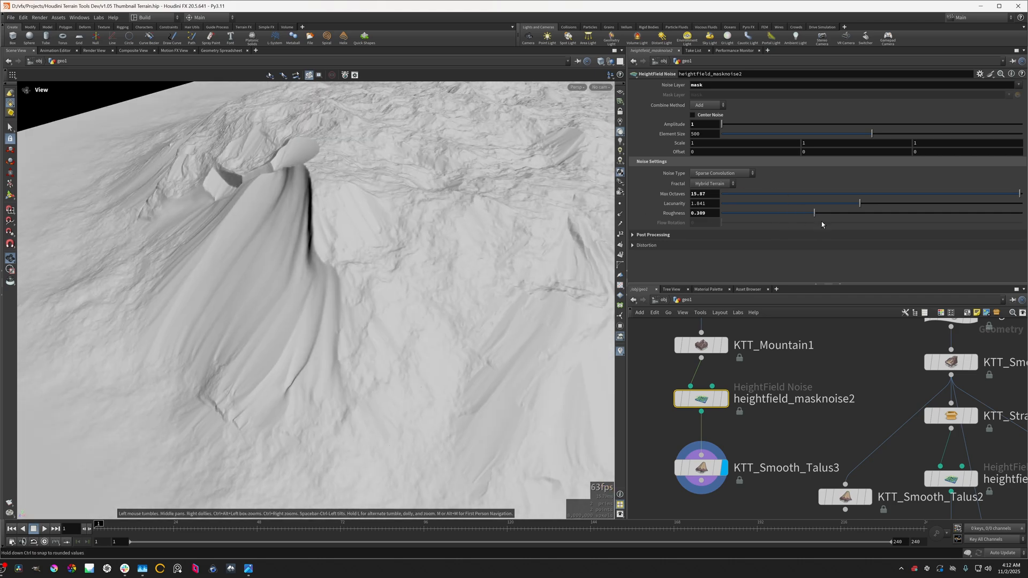
drag(814, 212, 847, 212)
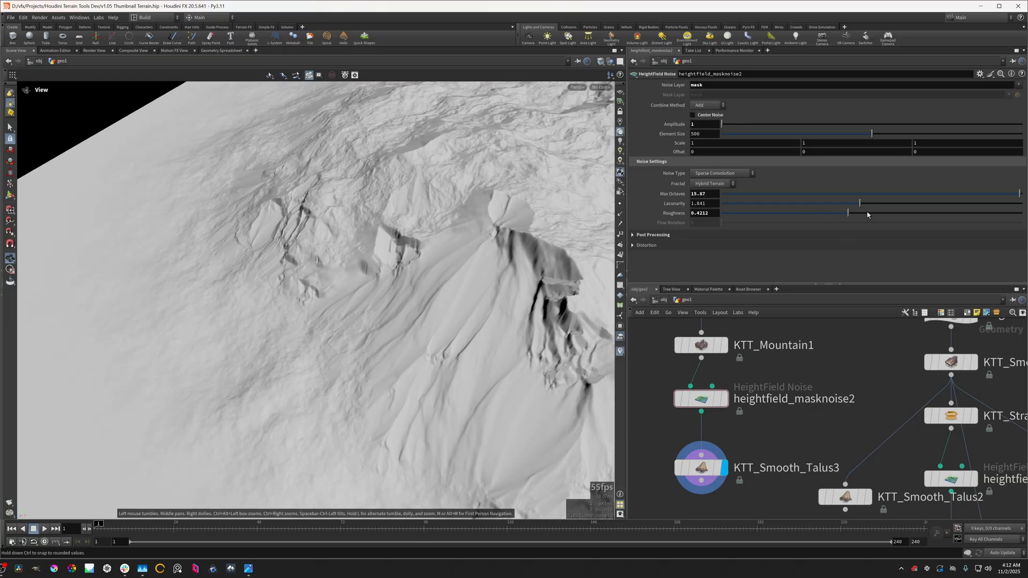
drag(848, 212, 892, 212)
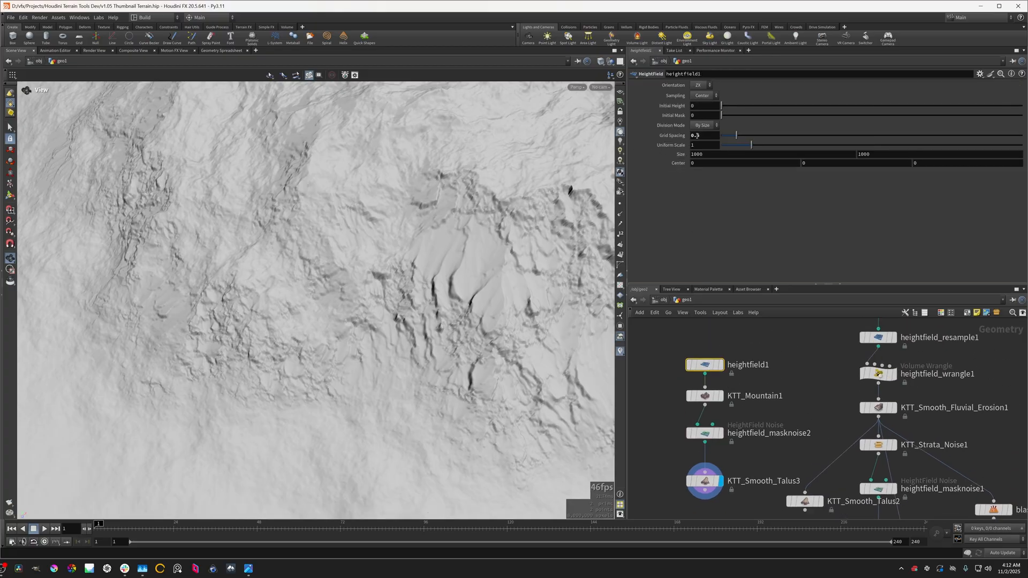
Change heightfield1 Grid Spacing from 0.25 to 0.5 for a coarser terrain cook
text(0.25)
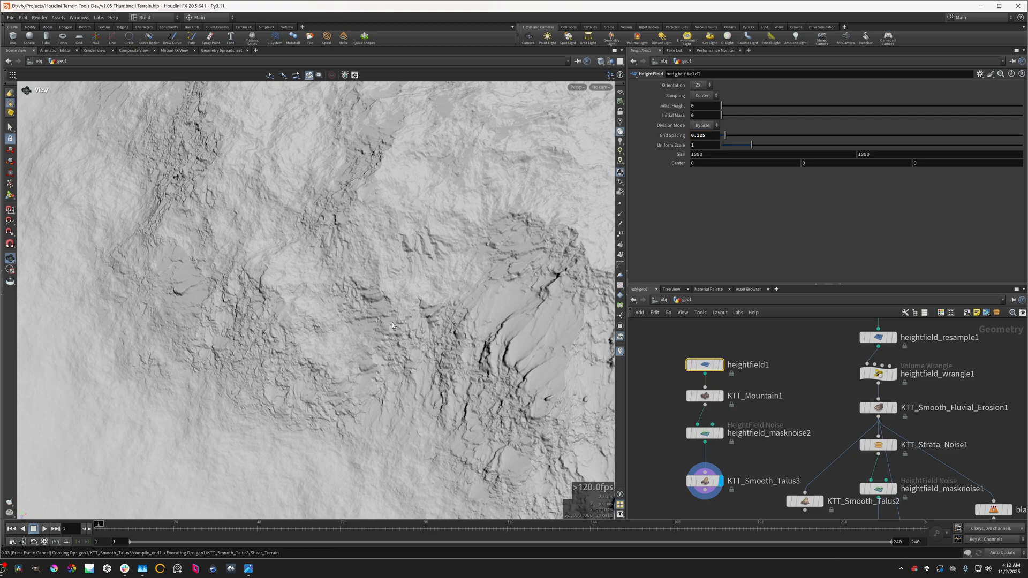
mouse_move(523, 369)
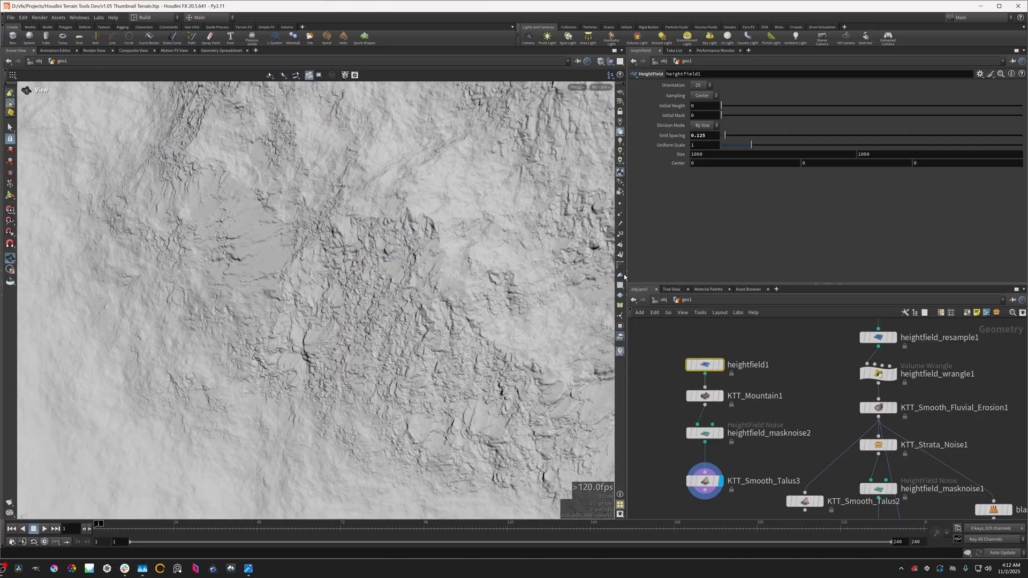
click(701, 135)
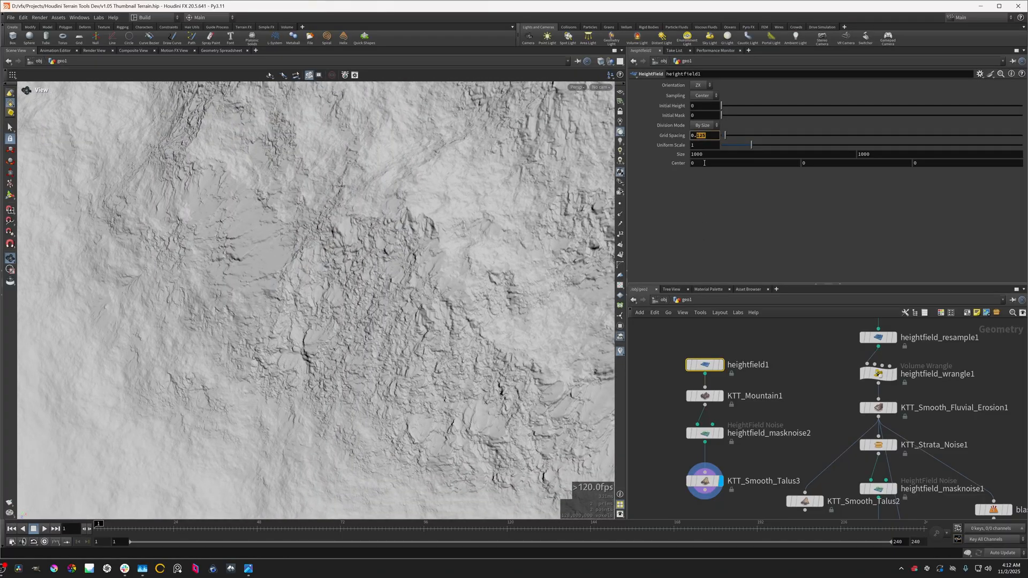
text(0.5)
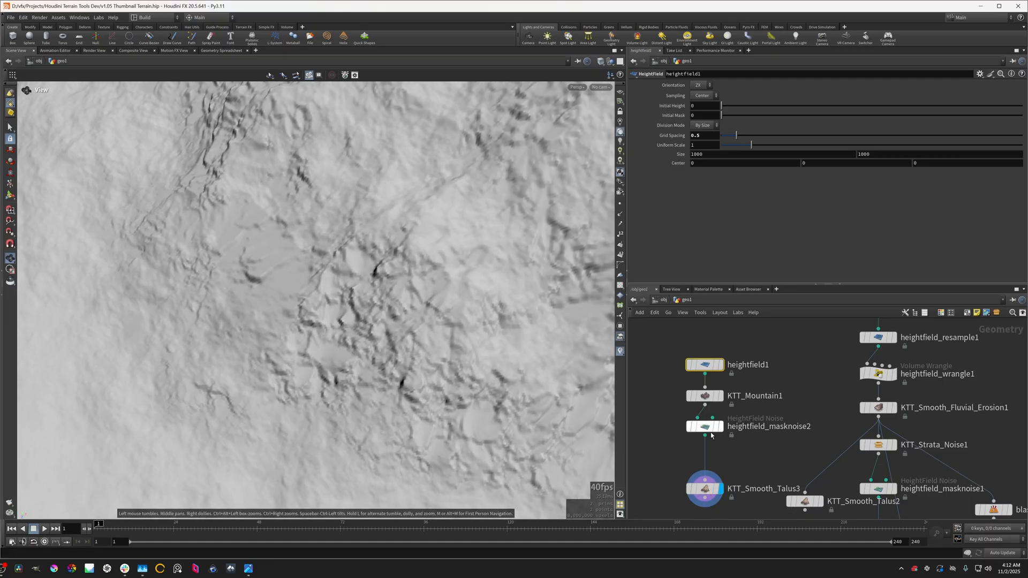
key(tab)
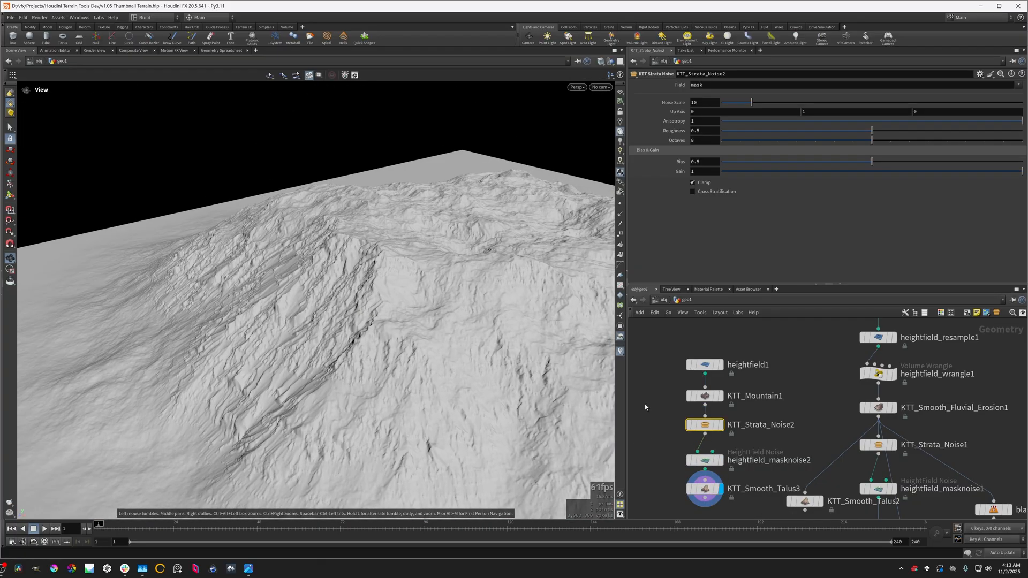
Give KTT_Strata_Noise2 a noise scale of 10.77 and enable Cross Stratification
drag(750, 103, 781, 102)
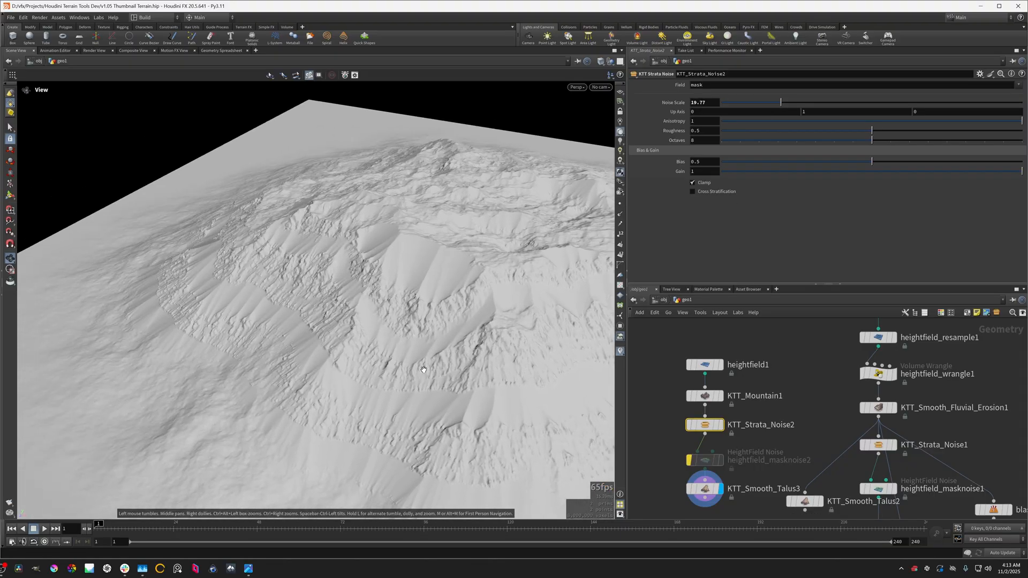
drag(423, 370, 361, 284)
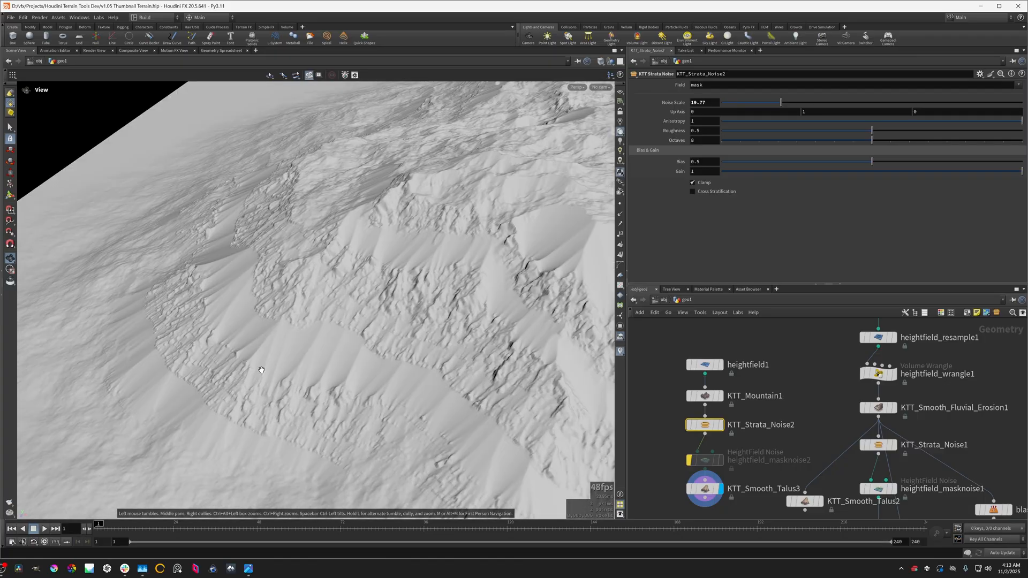
mouse_move(287, 367)
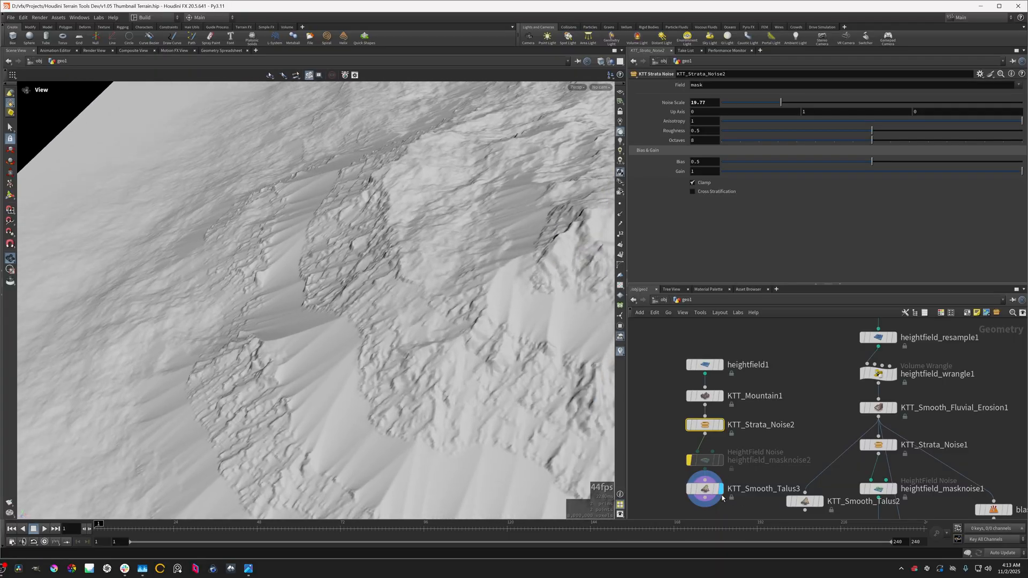
click(705, 488)
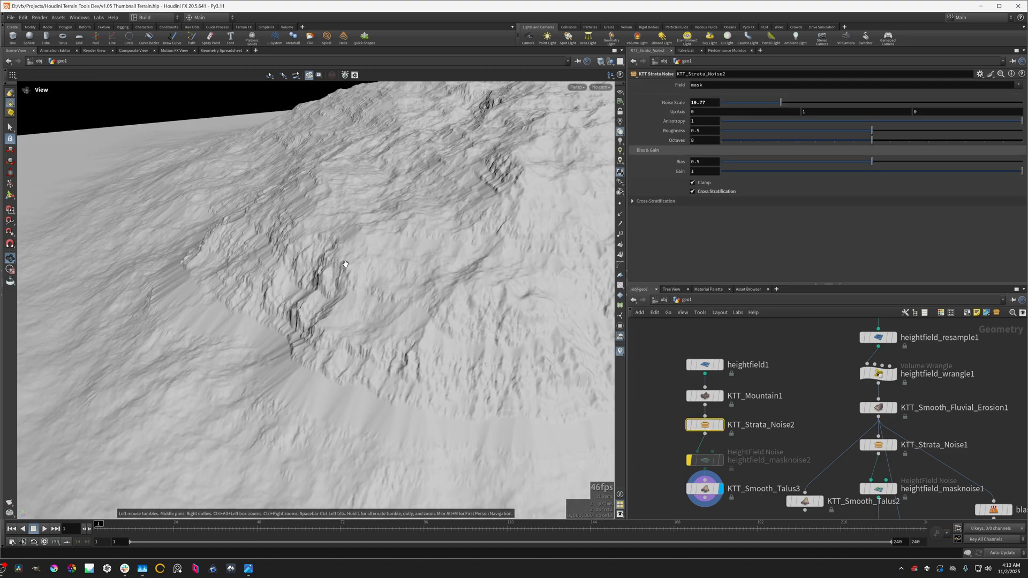
Lower the strata bias to about 0.30, noise scale to 7.48 and direction variation to 0.179
click(654, 200)
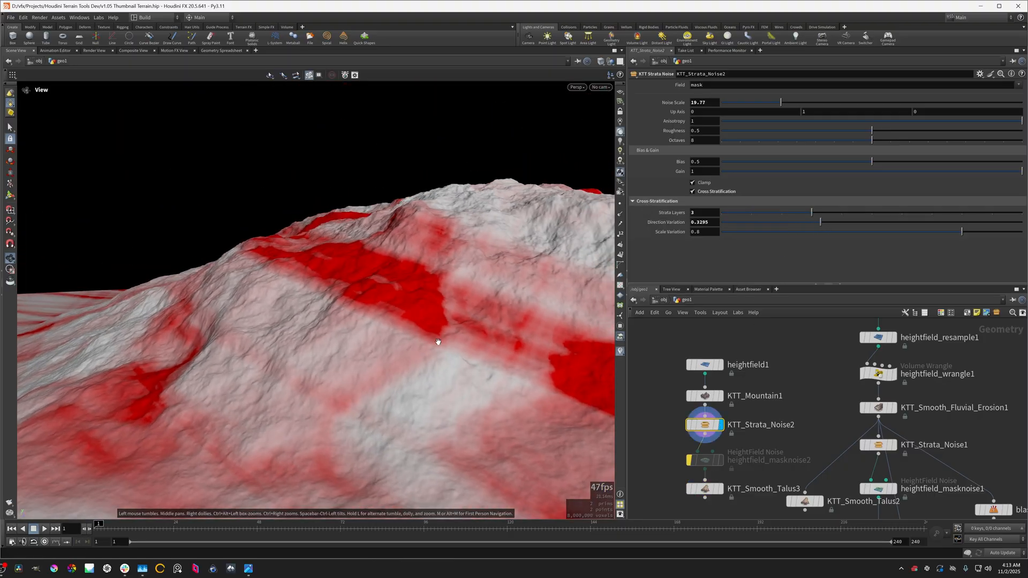
drag(871, 162, 828, 161)
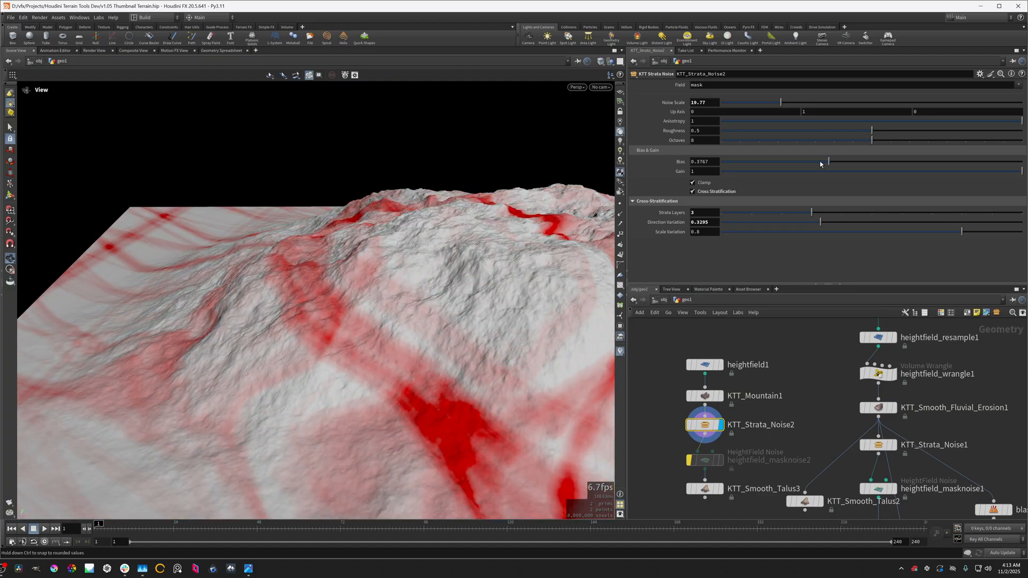
drag(777, 103, 745, 105)
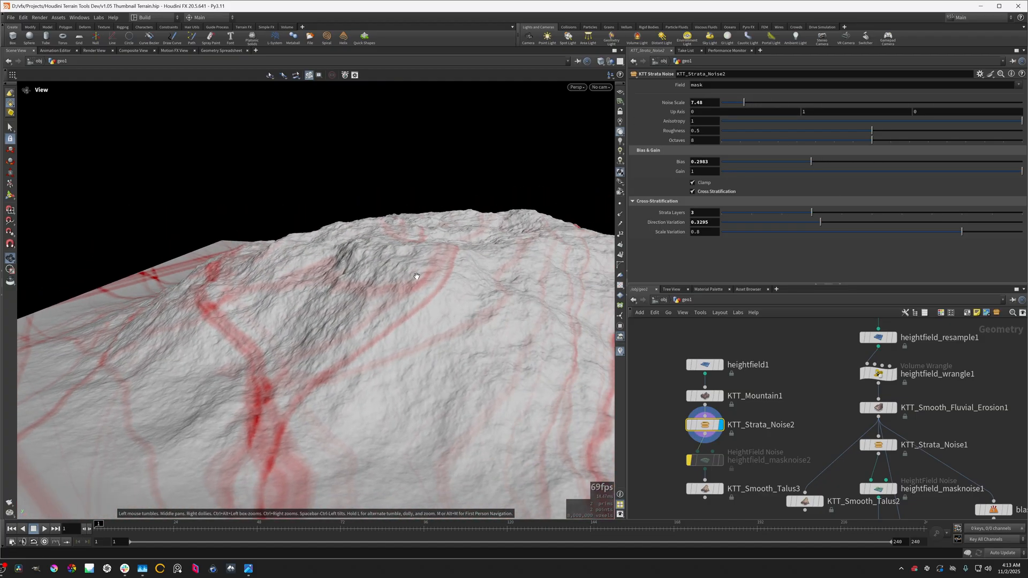
drag(838, 222, 778, 221)
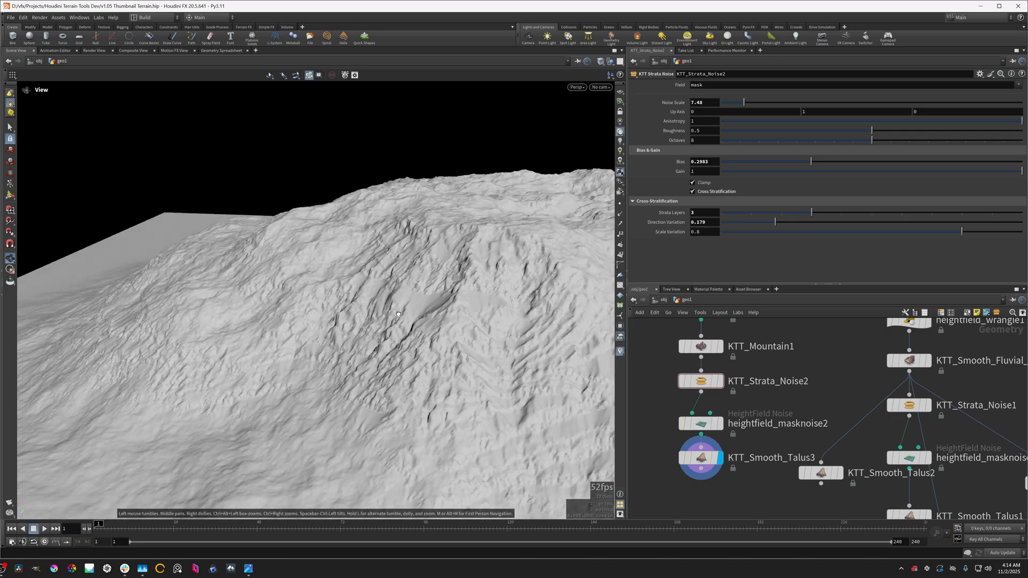
Lower the heightfield_masknoise2 roughness to 0.3544
click(700, 424)
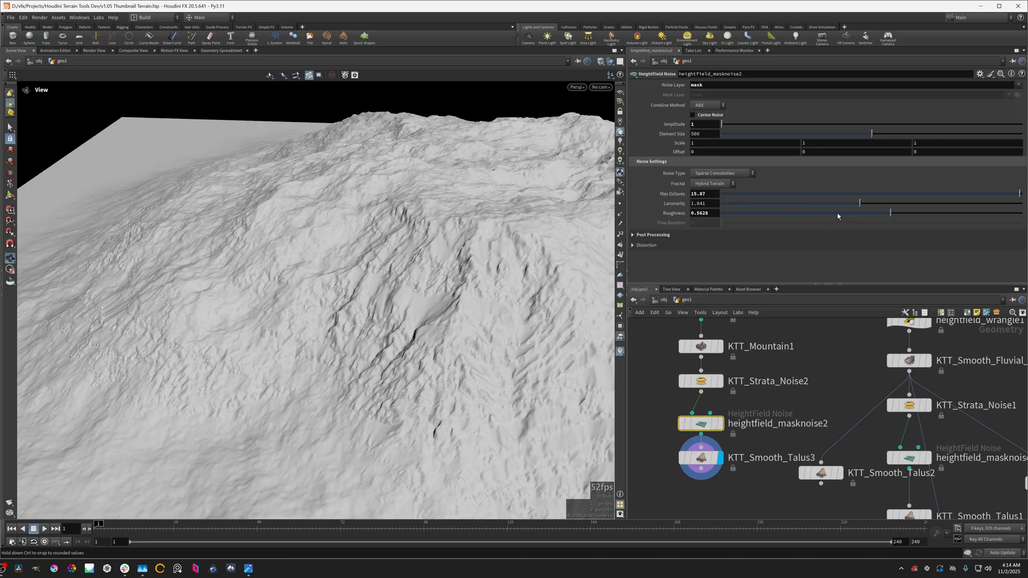
drag(890, 212, 828, 212)
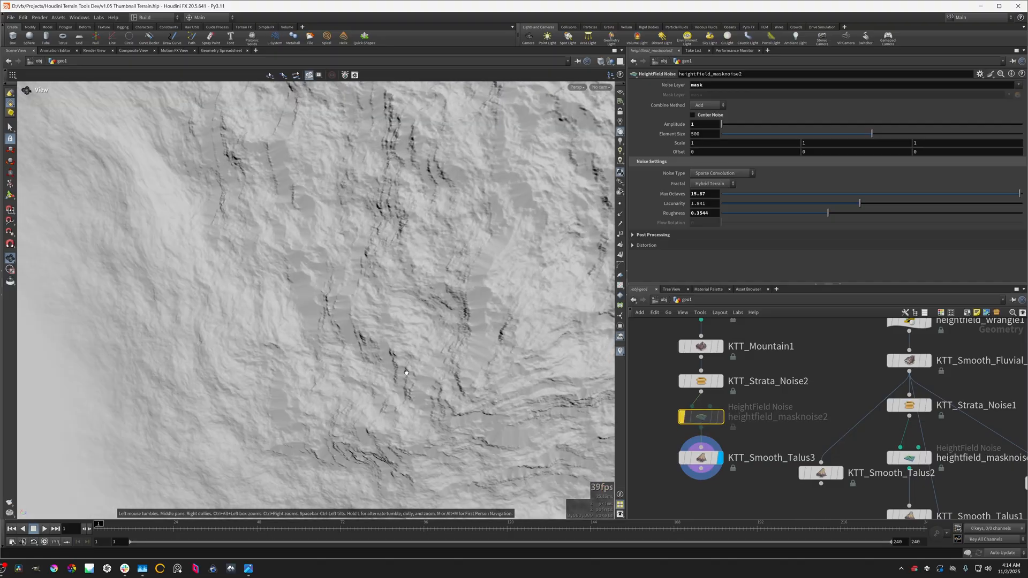
Tumble and dolly the viewport to inspect the strata ledges and terraced ridge
drag(405, 373, 388, 323)
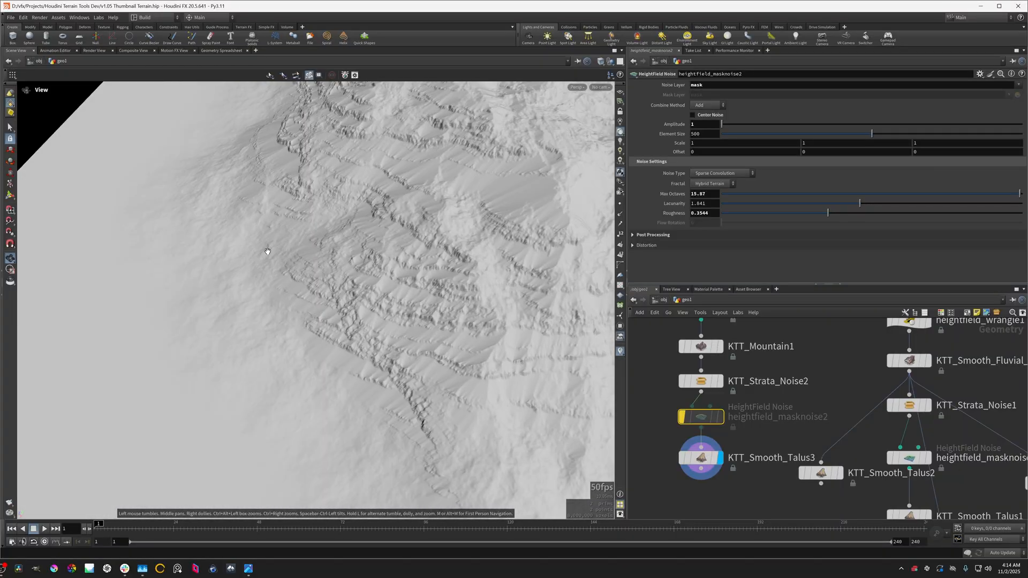
drag(268, 252, 417, 321)
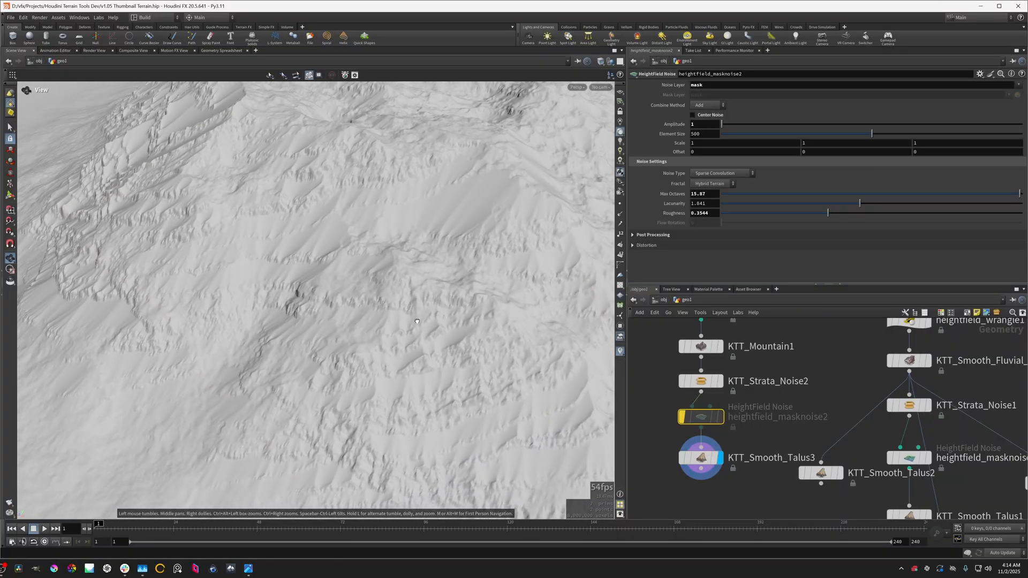
drag(416, 321, 404, 326)
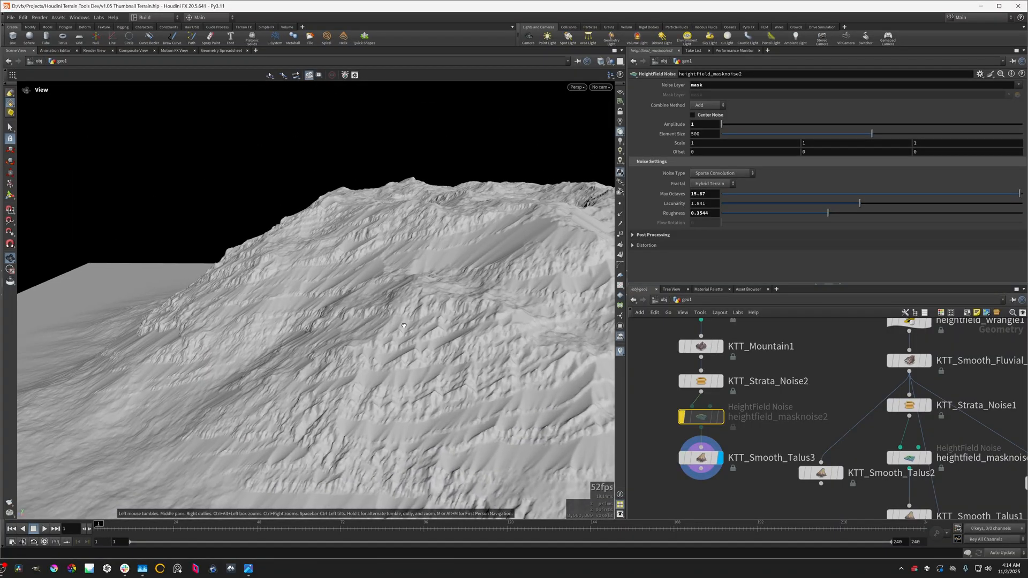
drag(403, 325, 439, 378)
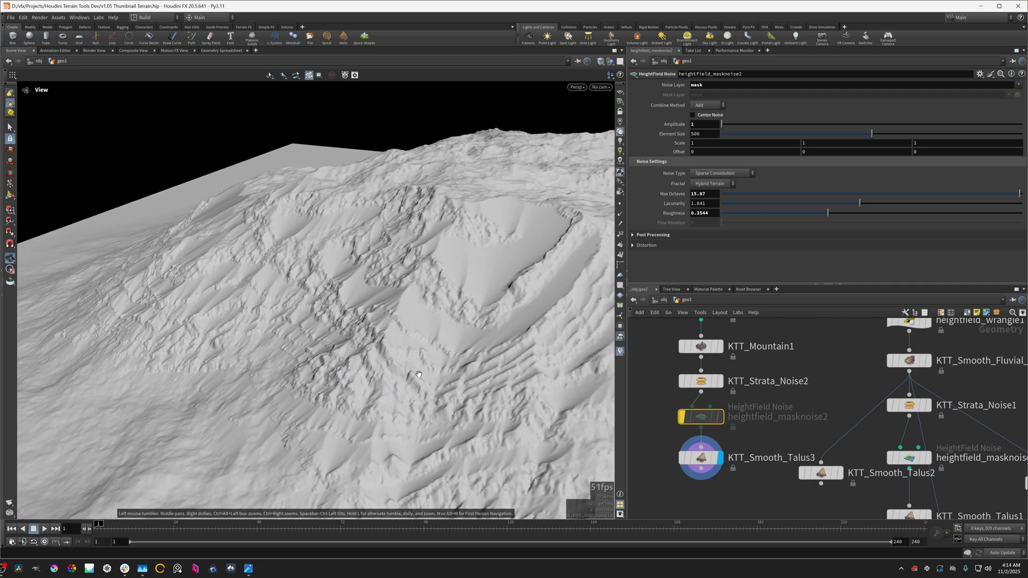
drag(419, 374, 419, 407)
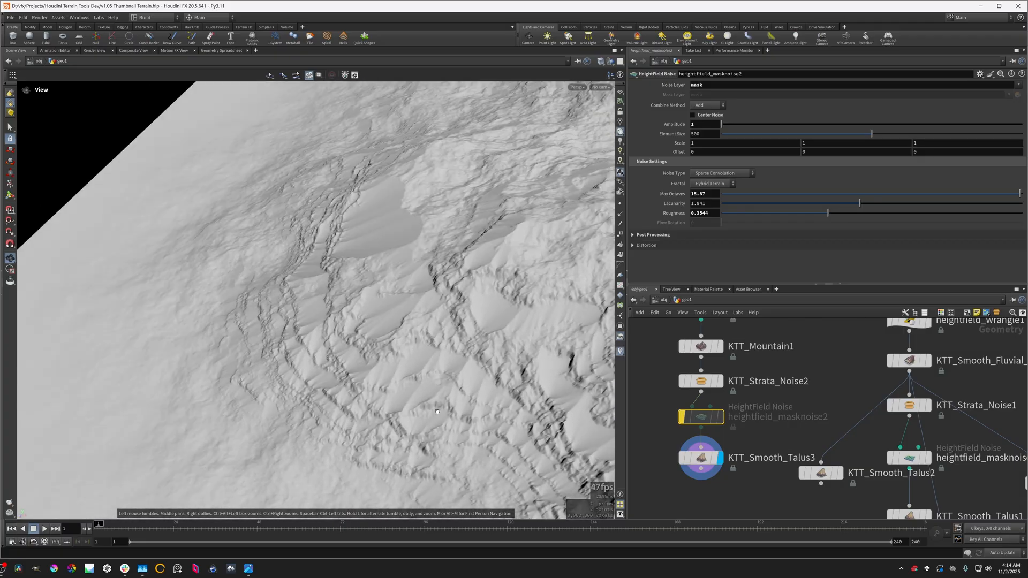
drag(437, 411, 381, 401)
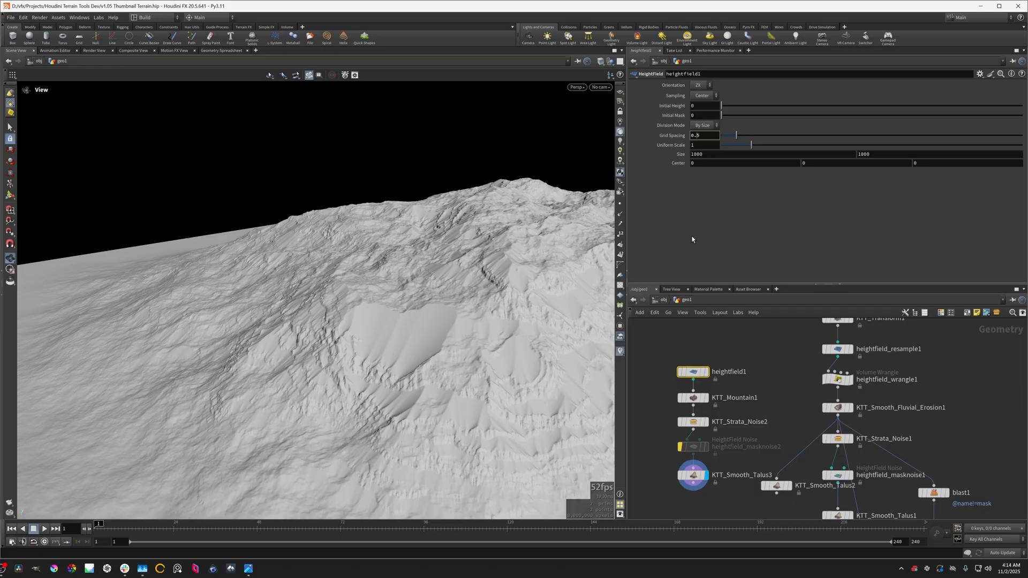
Enter 0.25 as the heightfield1 Grid Spacing for a finer cook
text(0.25)
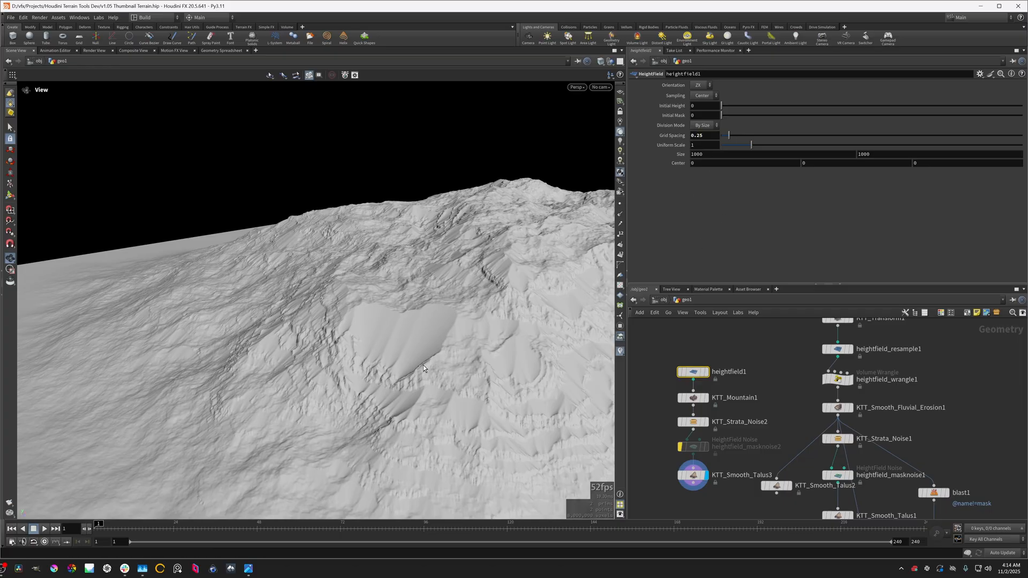